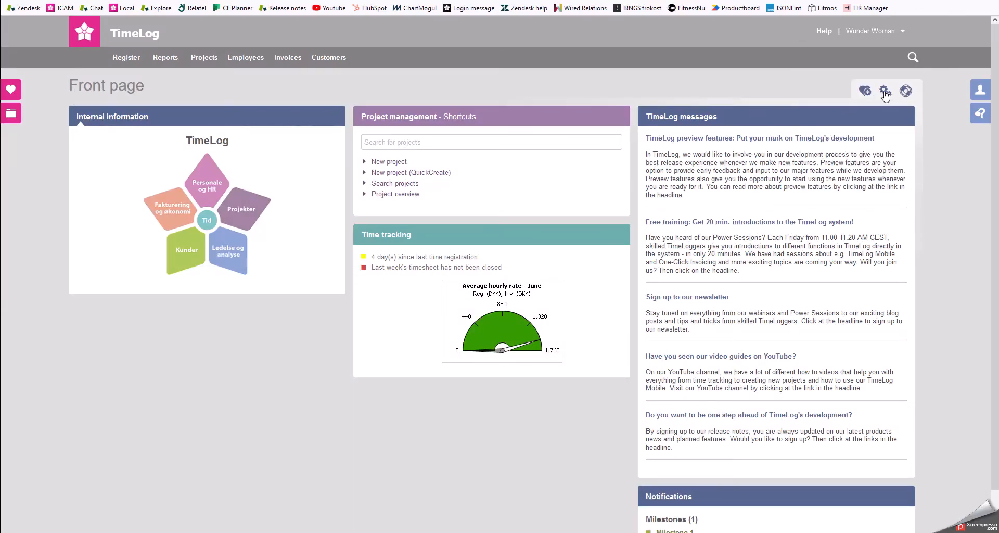
# Reach the One Click Invoicing (OCI) settings via the page gear and System administration.
pyautogui.click(886, 91)
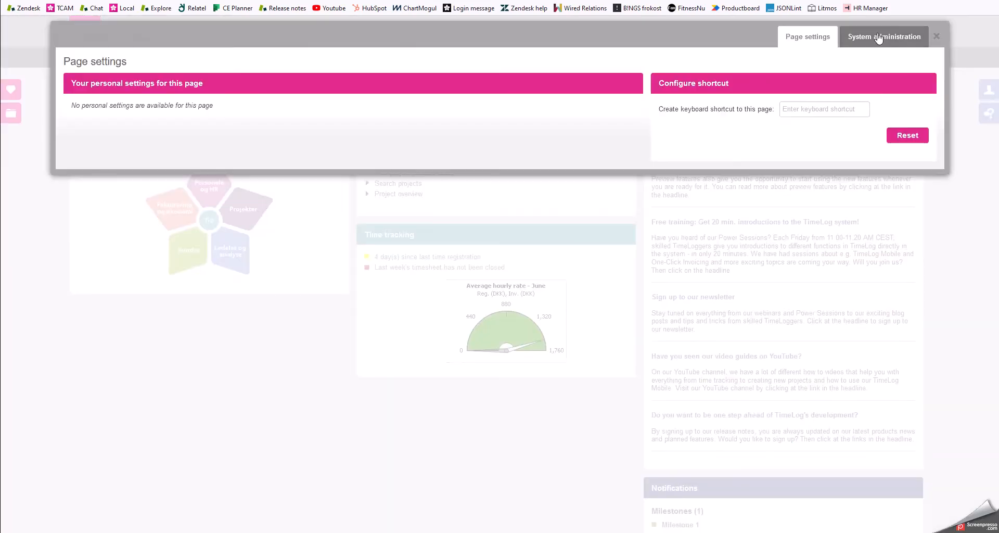
pyautogui.click(884, 36)
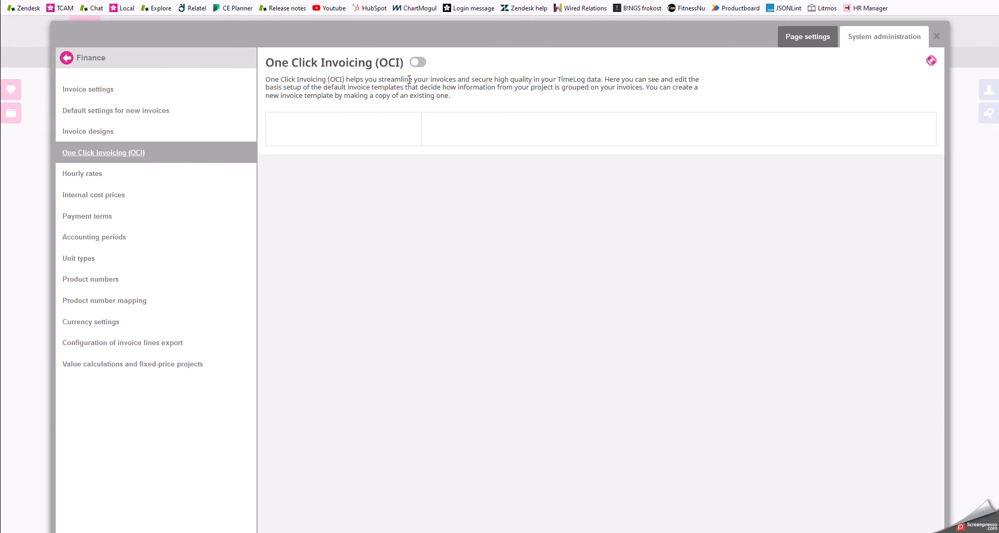
# Switch One Click Invoicing on so the standard templates are listed.
pyautogui.click(418, 62)
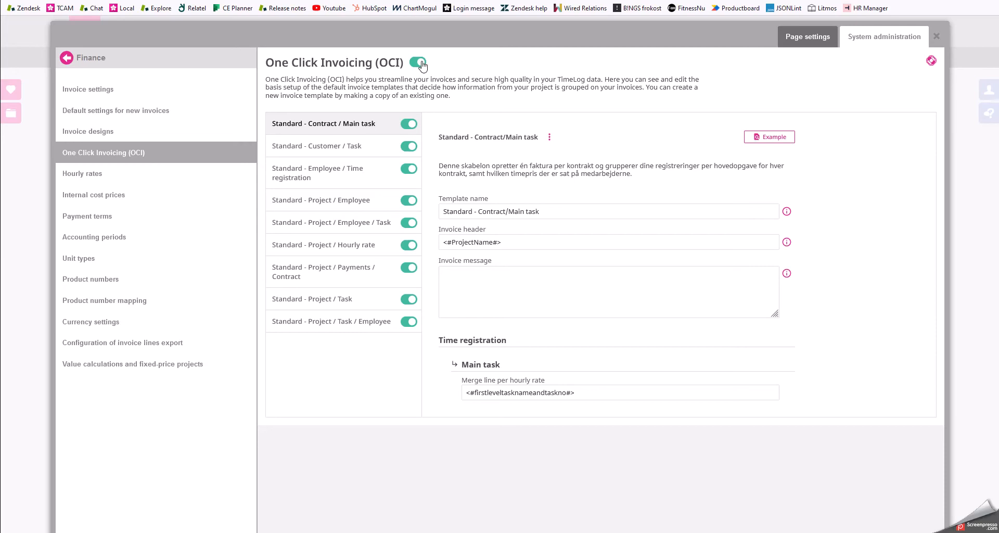
pyautogui.moveTo(358, 150)
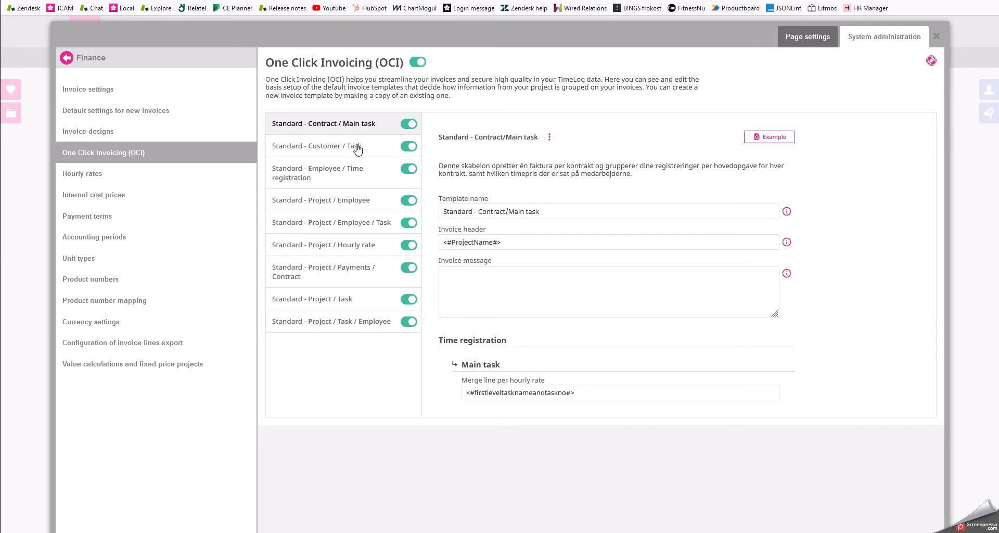
# Review the Customer/Task, Project/Employee/Task and Project/Hourly rate templates, ending on Project/Task.
pyautogui.click(327, 146)
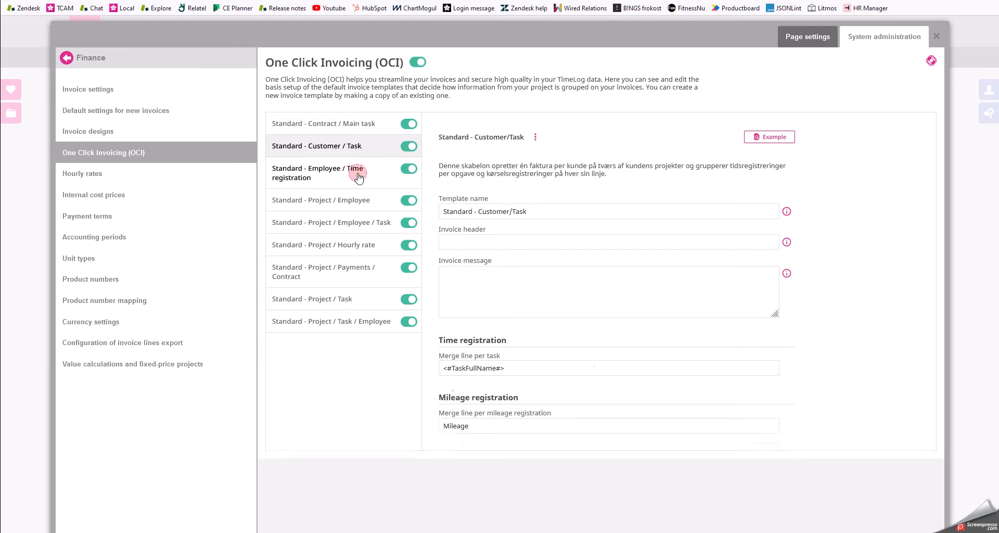
pyautogui.click(342, 223)
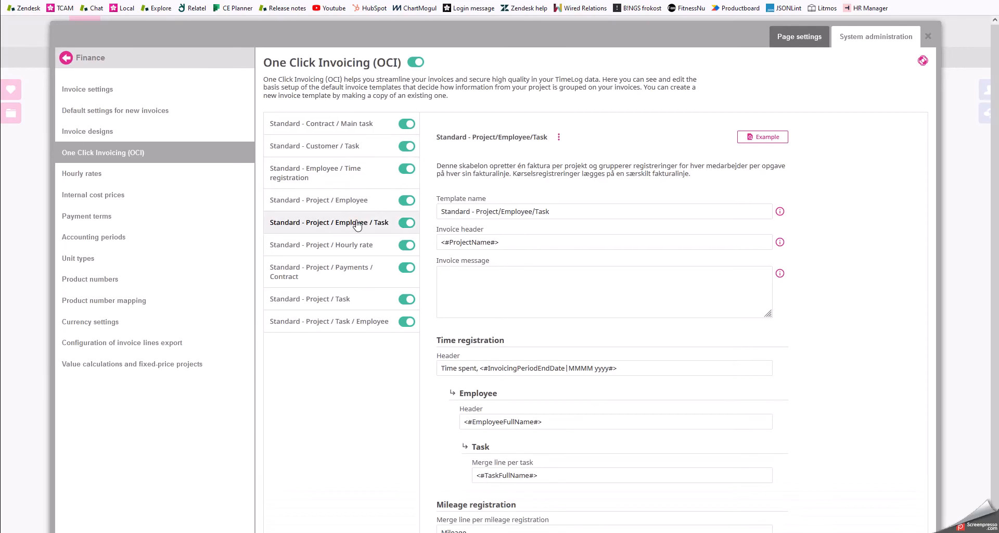
pyautogui.click(321, 245)
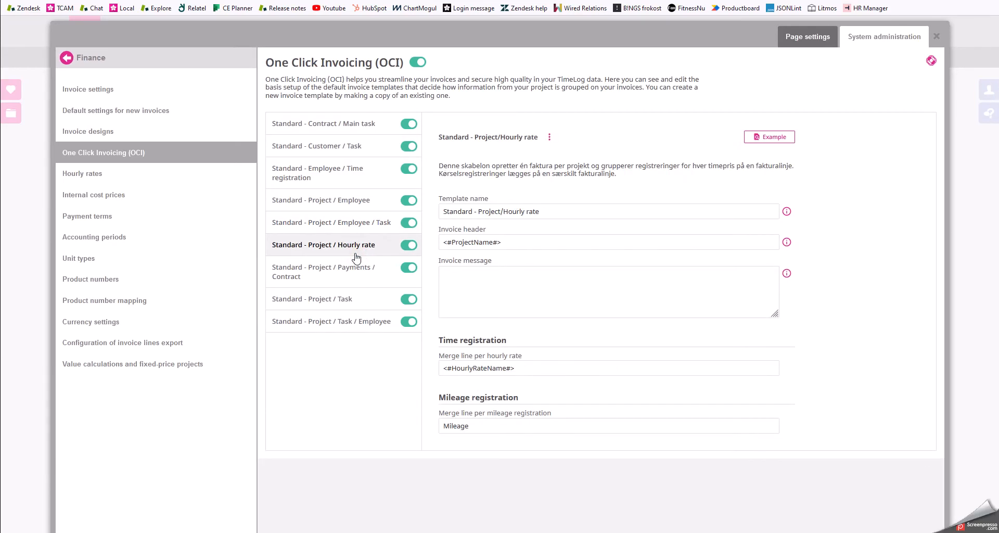
pyautogui.click(322, 298)
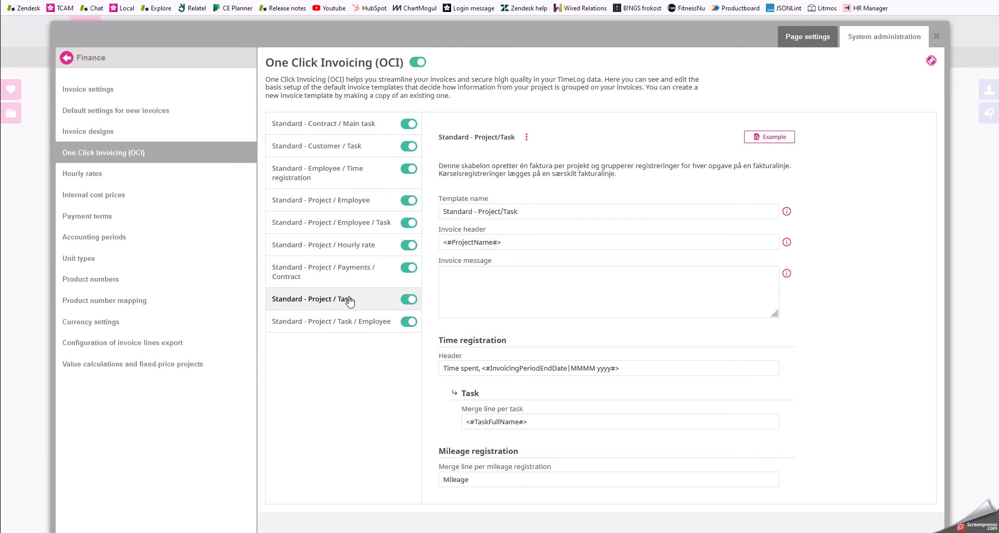
pyautogui.moveTo(372, 303)
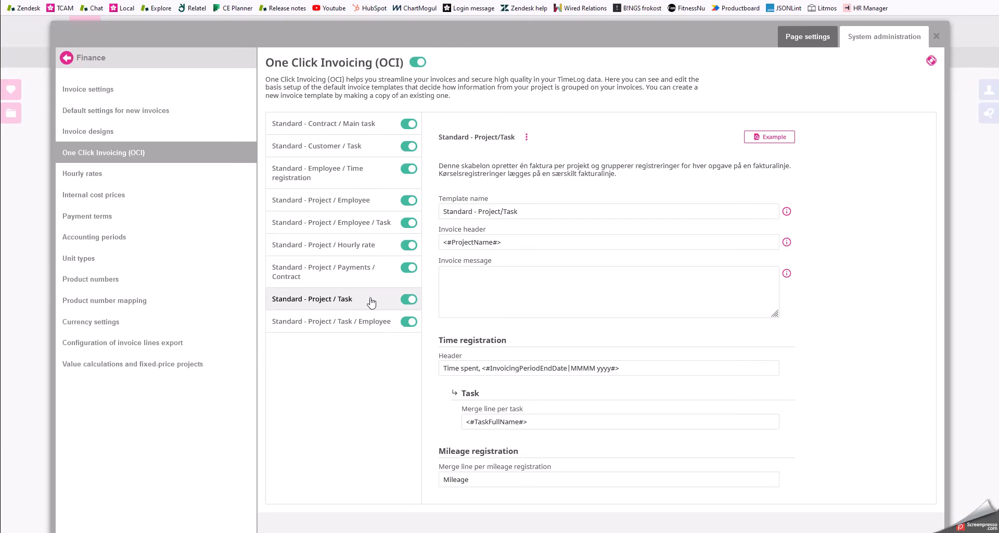
pyautogui.moveTo(458, 264)
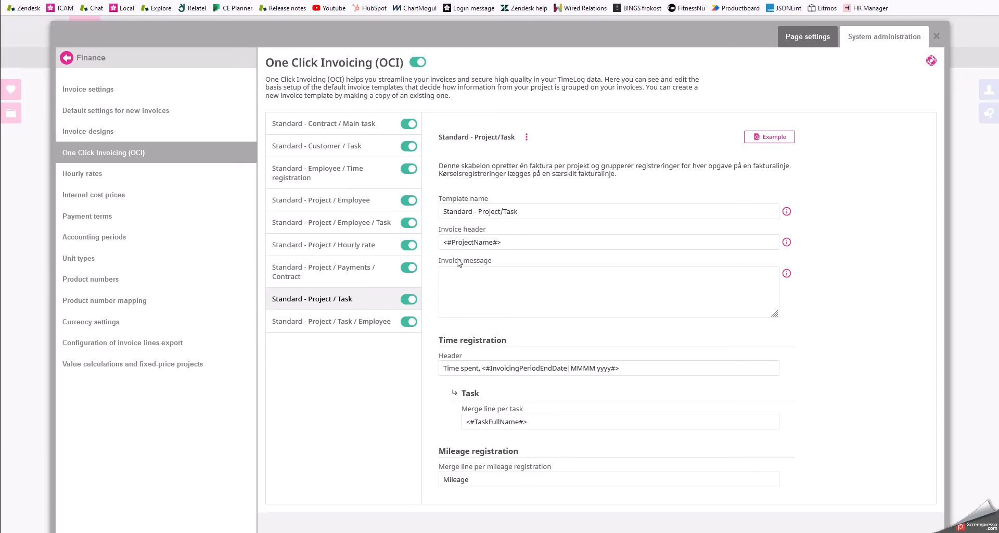
# Copy the Project/Task template from its three-dot menu, producing 'Standard - Project/Task (Copy1)'.
pyautogui.click(526, 138)
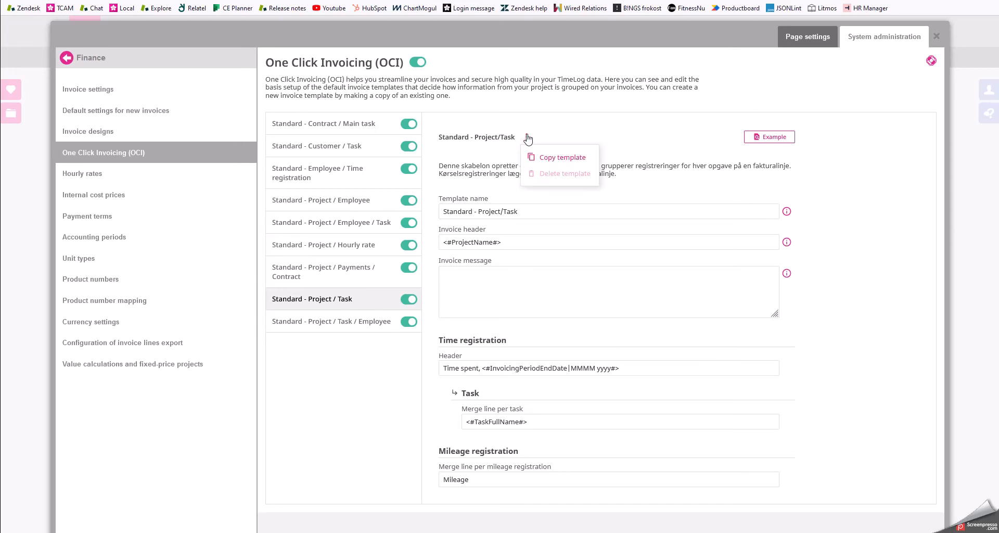
pyautogui.click(562, 157)
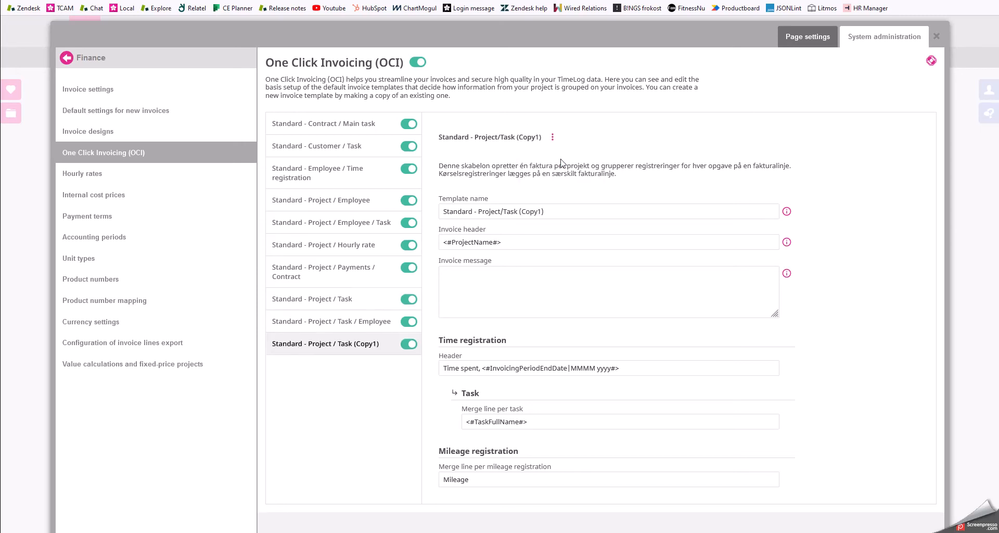
pyautogui.moveTo(371, 358)
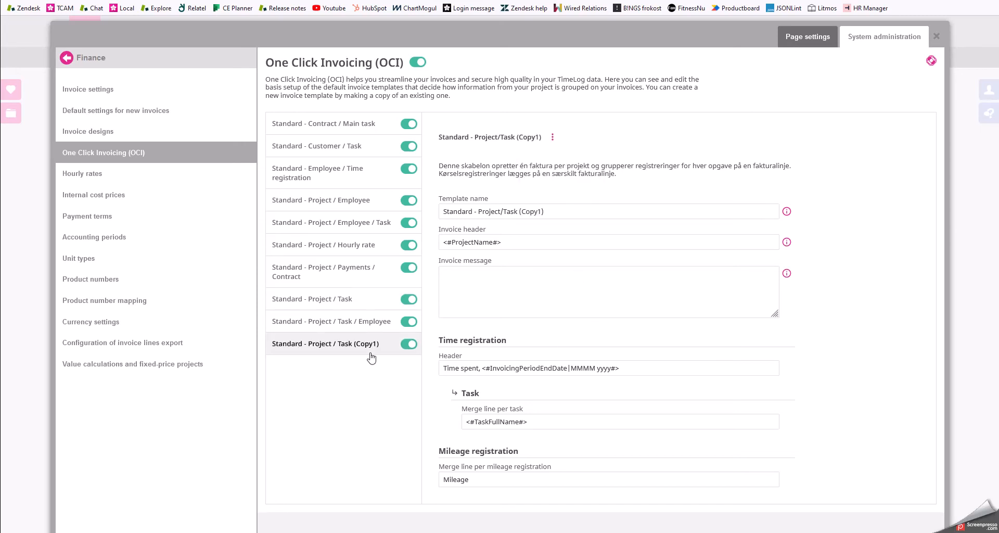
pyautogui.moveTo(364, 353)
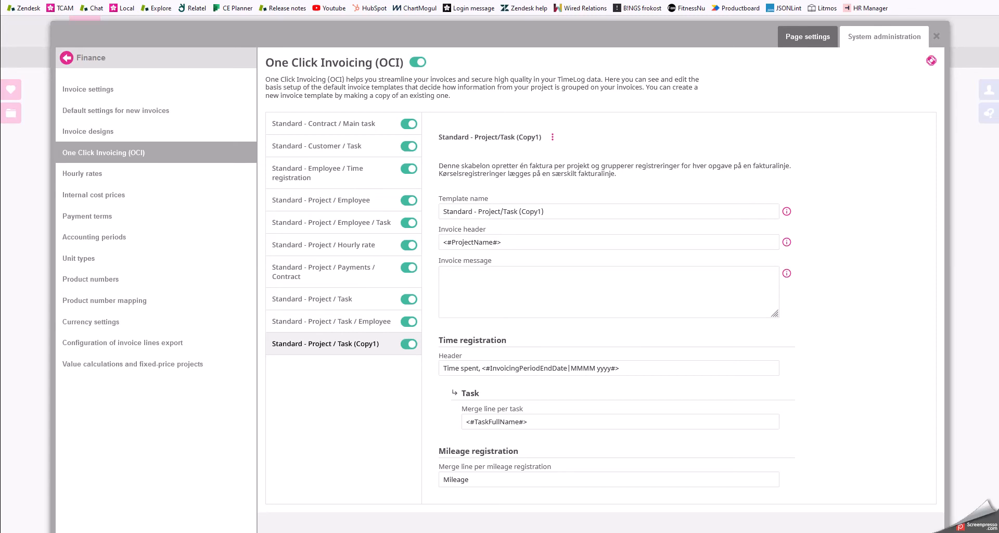
pyautogui.moveTo(483, 229)
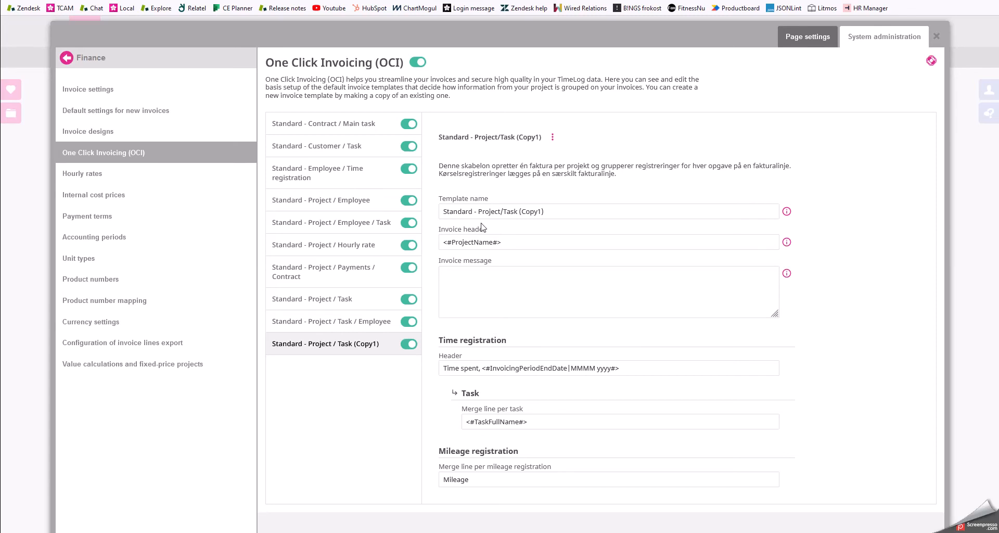
# Replace 'Copy1' in the template name with 'Power Session'.
pyautogui.doubleClick(531, 211)
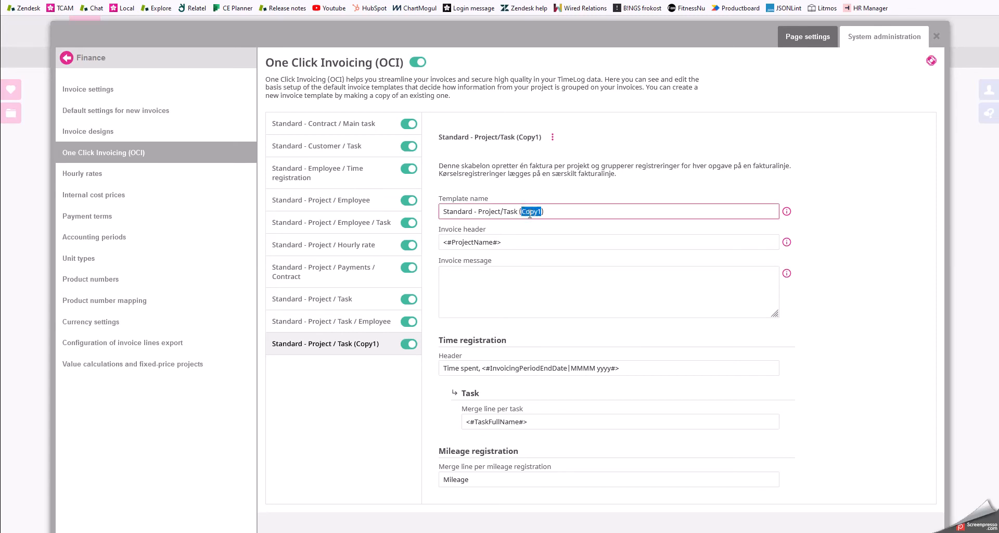
pyautogui.write('Power Ses')
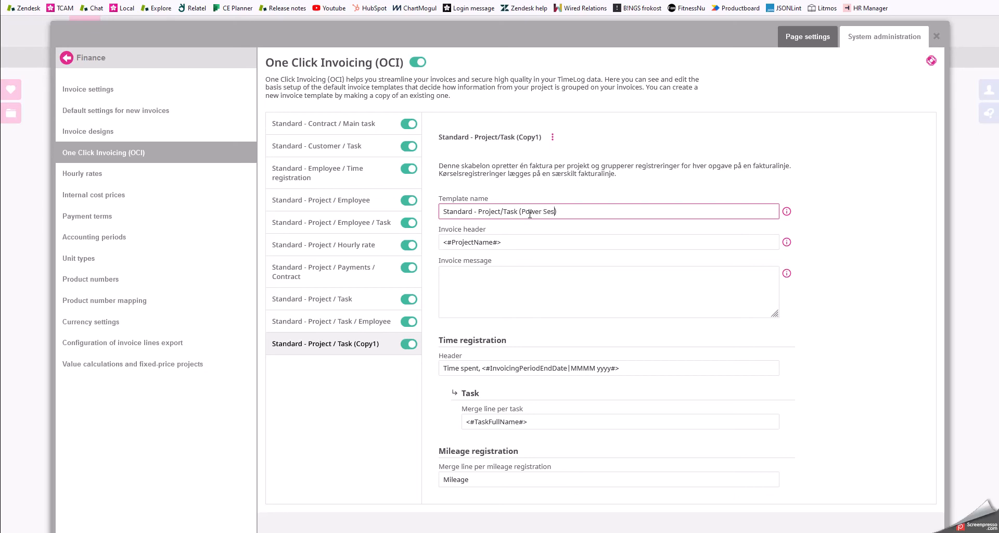
pyautogui.write('sion')
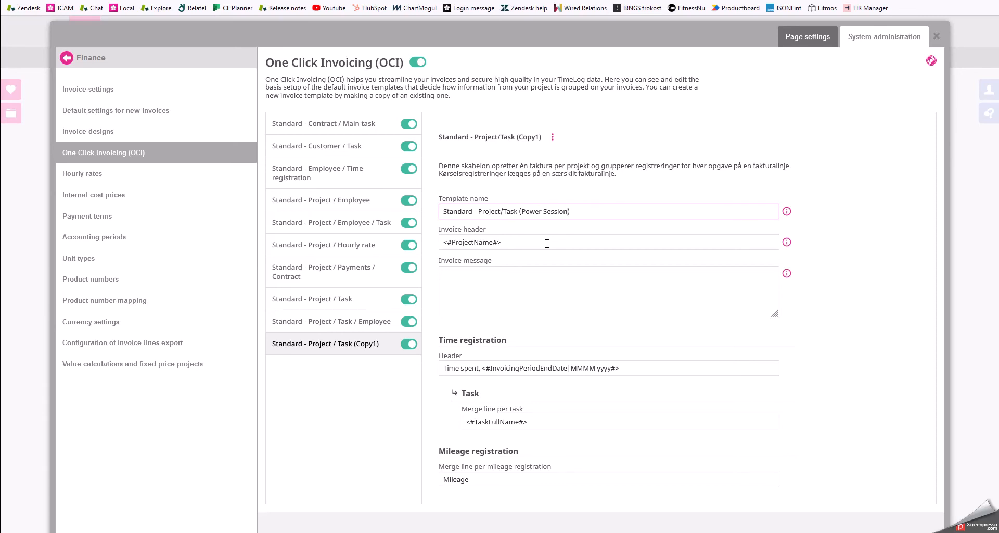
# Edit the invoice header to 'Project: <#ProjectNo#><#ProjectName#>' using the project number merge tag.
pyautogui.click(548, 244)
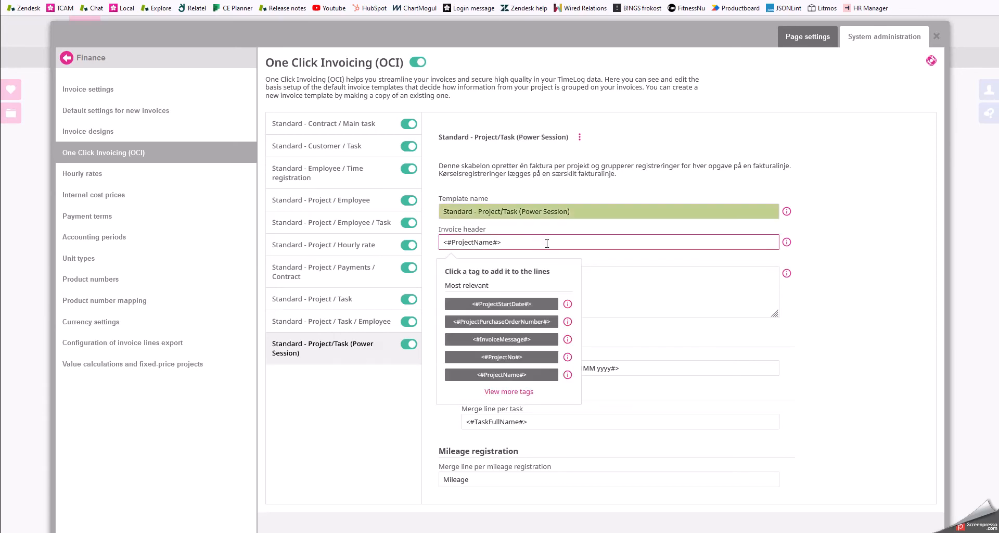
pyautogui.moveTo(490, 315)
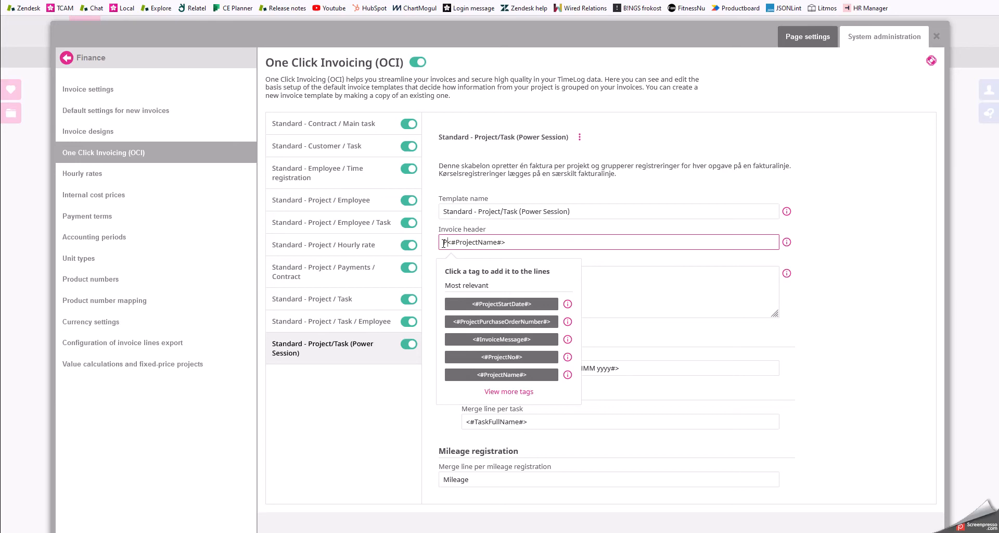
pyautogui.write('Project:')
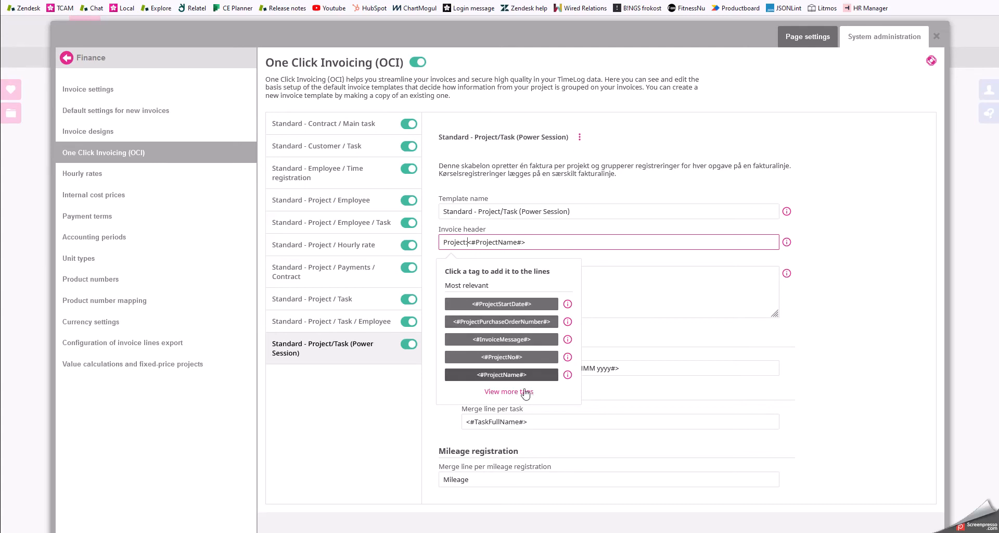
pyautogui.click(508, 391)
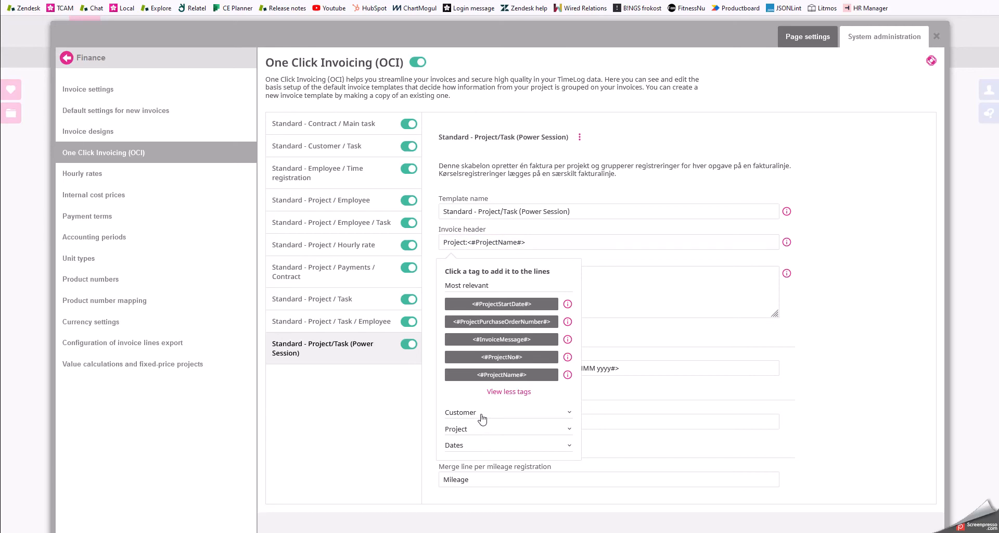
pyautogui.moveTo(482, 438)
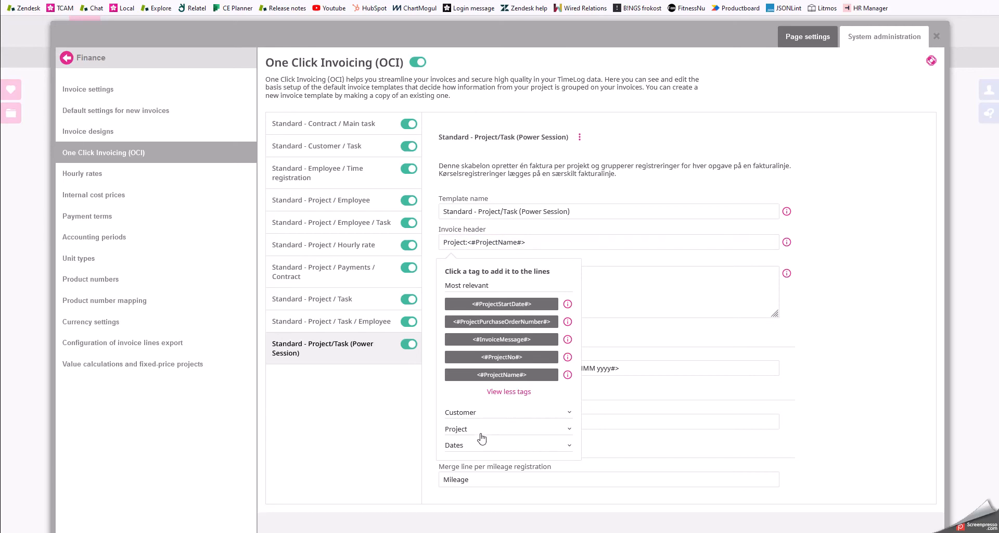
pyautogui.moveTo(483, 440)
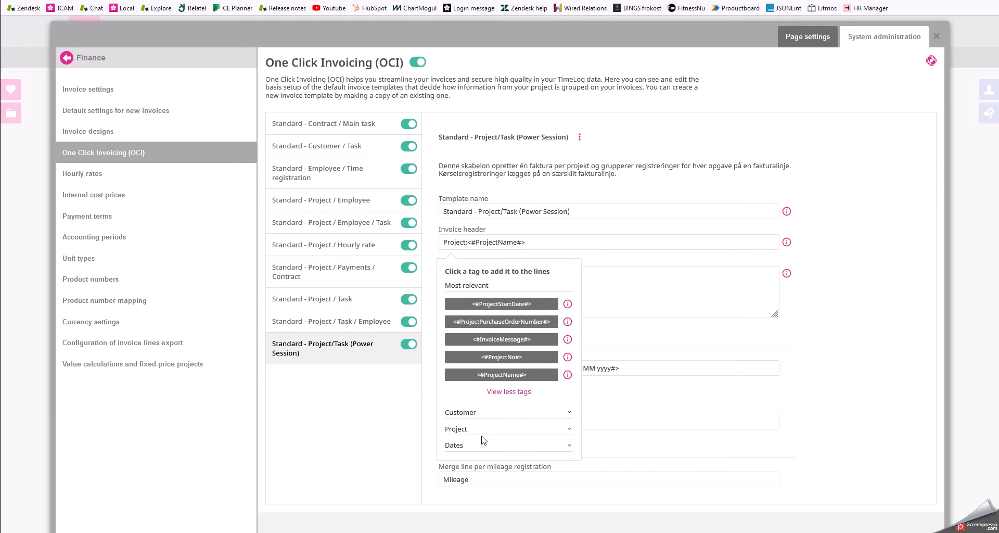
pyautogui.moveTo(504, 421)
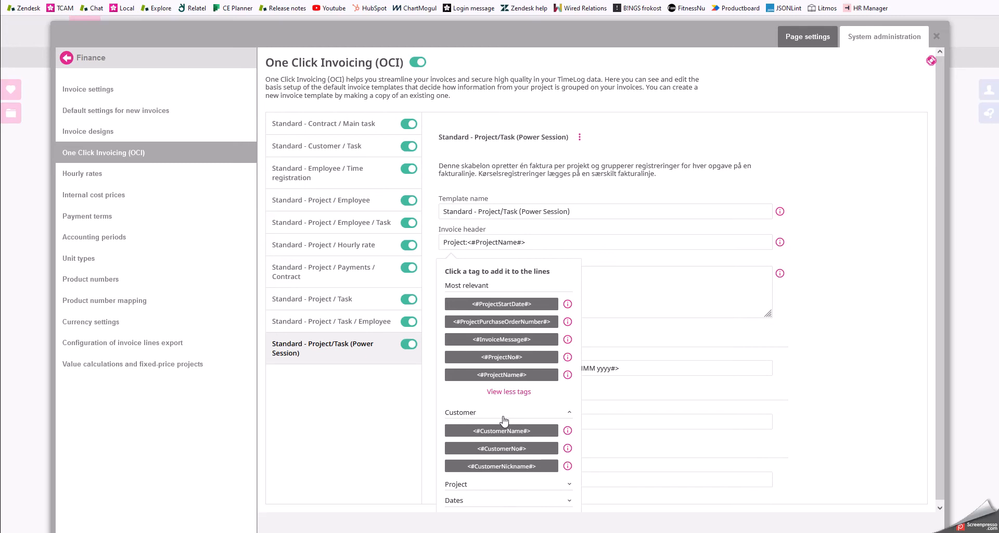
pyautogui.click(508, 412)
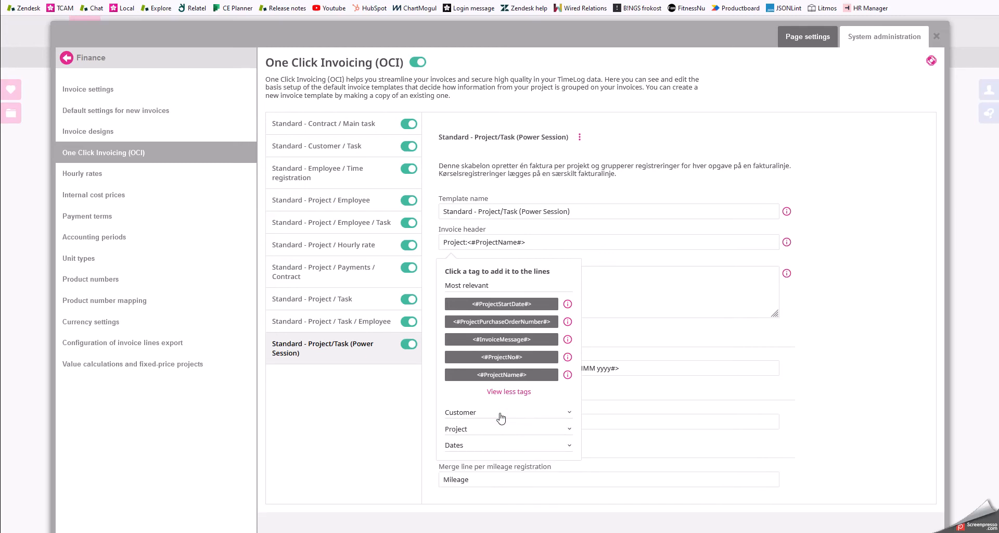
pyautogui.click(508, 428)
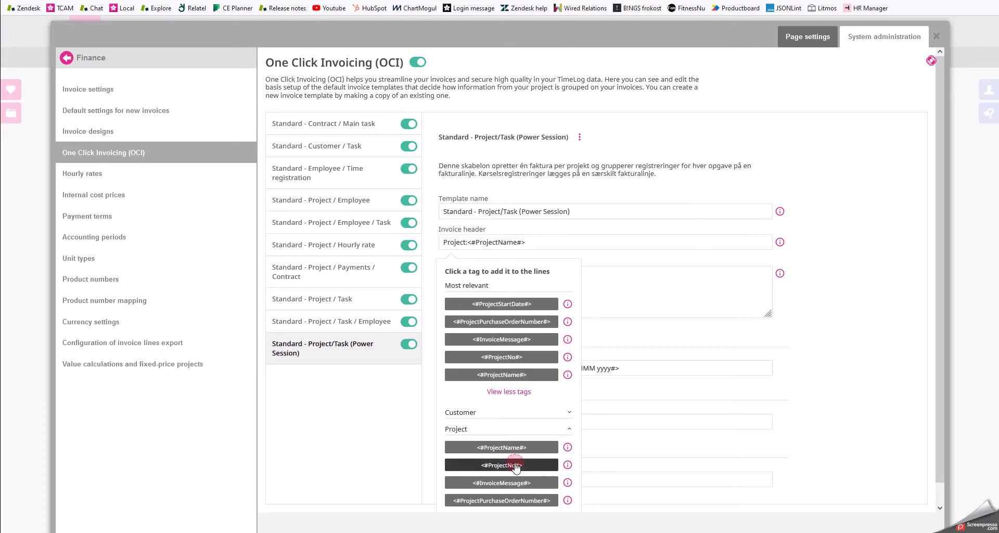
pyautogui.click(501, 465)
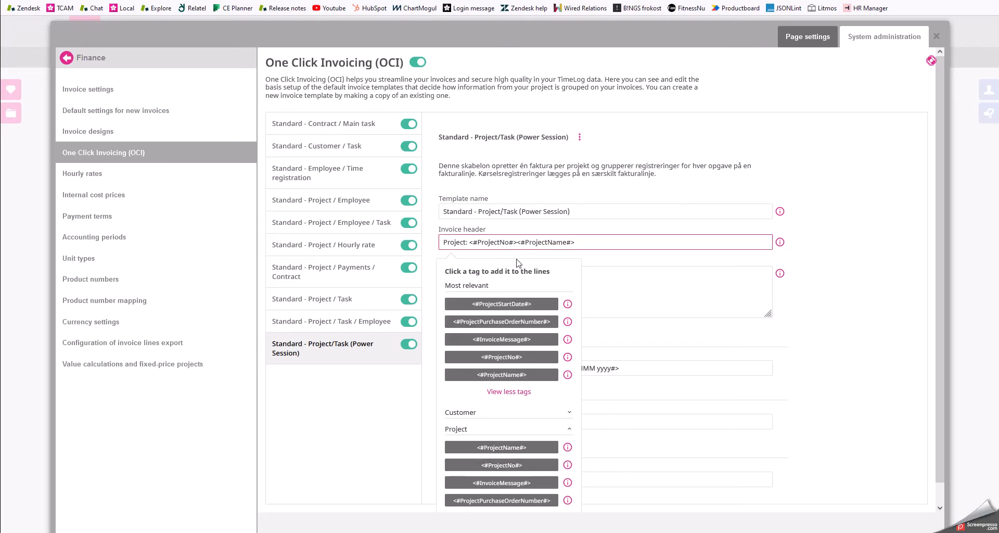
pyautogui.moveTo(531, 243)
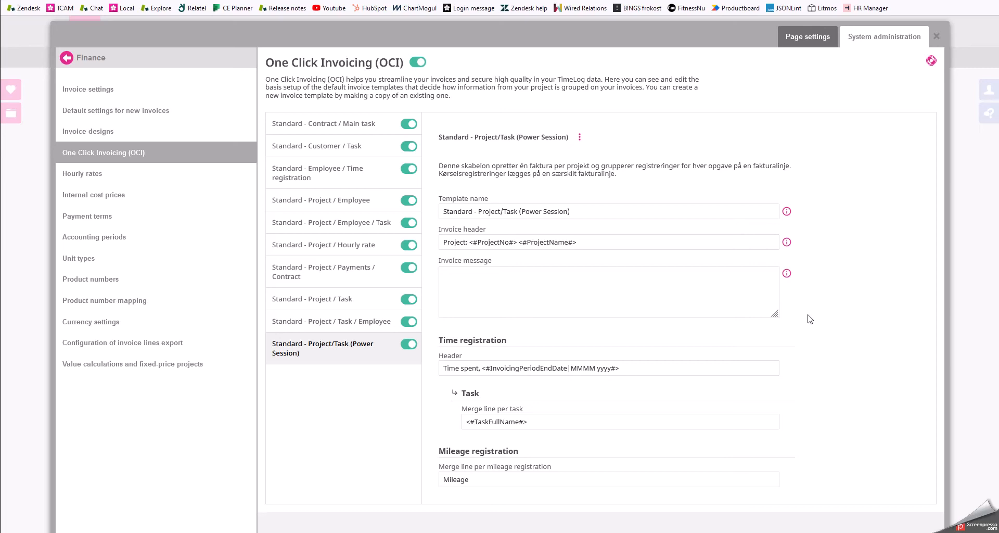
pyautogui.moveTo(653, 342)
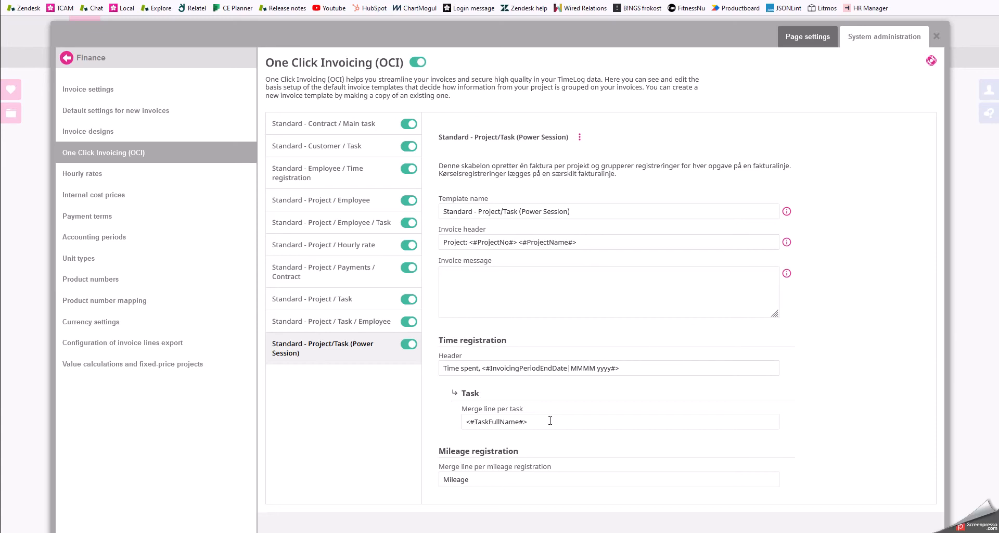
pyautogui.moveTo(561, 474)
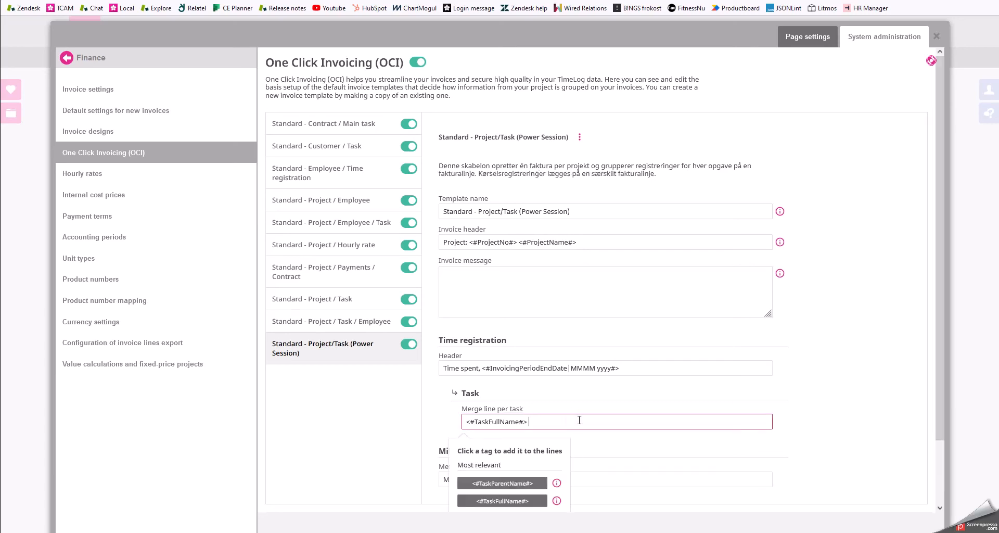
pyautogui.scroll(-3)
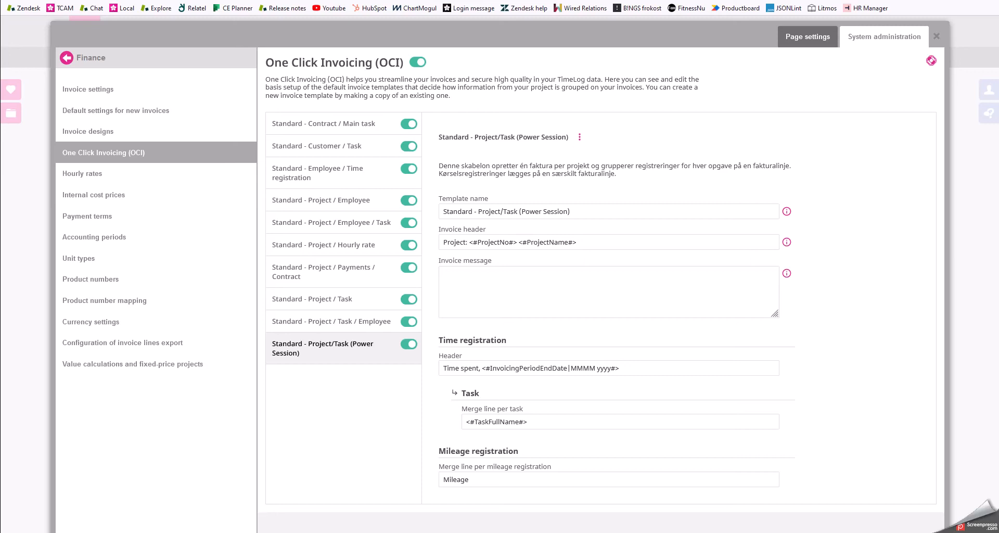
pyautogui.moveTo(970, 272)
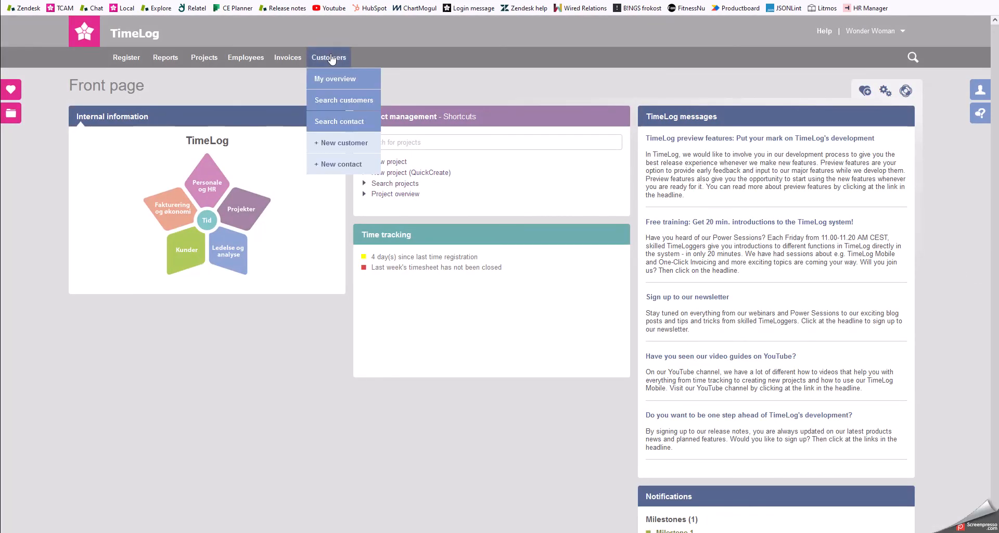
pyautogui.moveTo(367, 106)
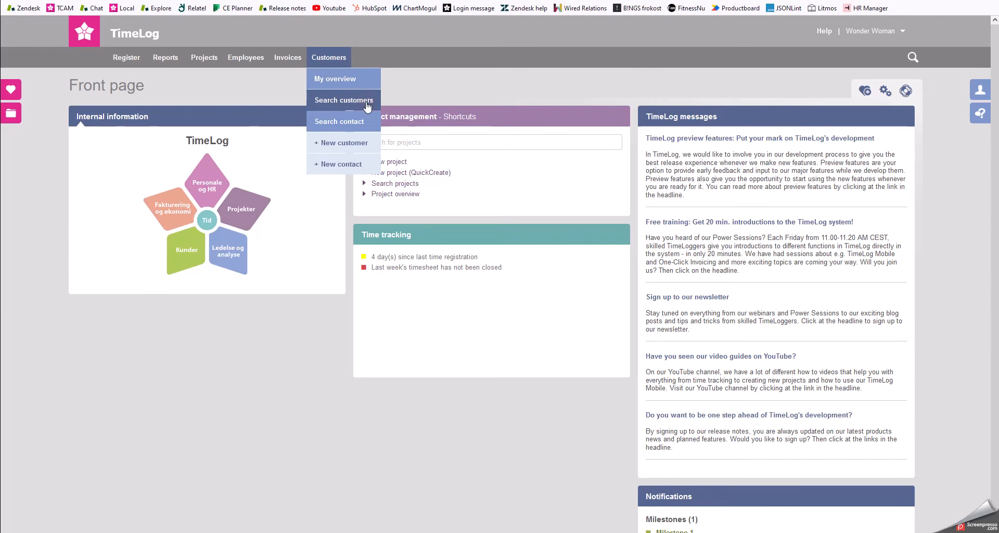
# Search customers for 'company', listing four matches including Company X.
pyautogui.click(344, 100)
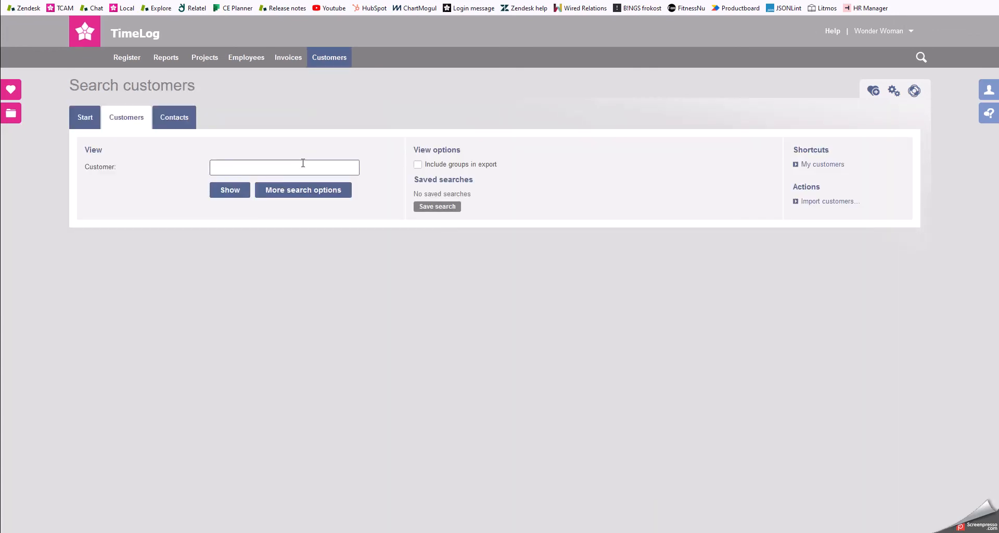
pyautogui.write('comapn')
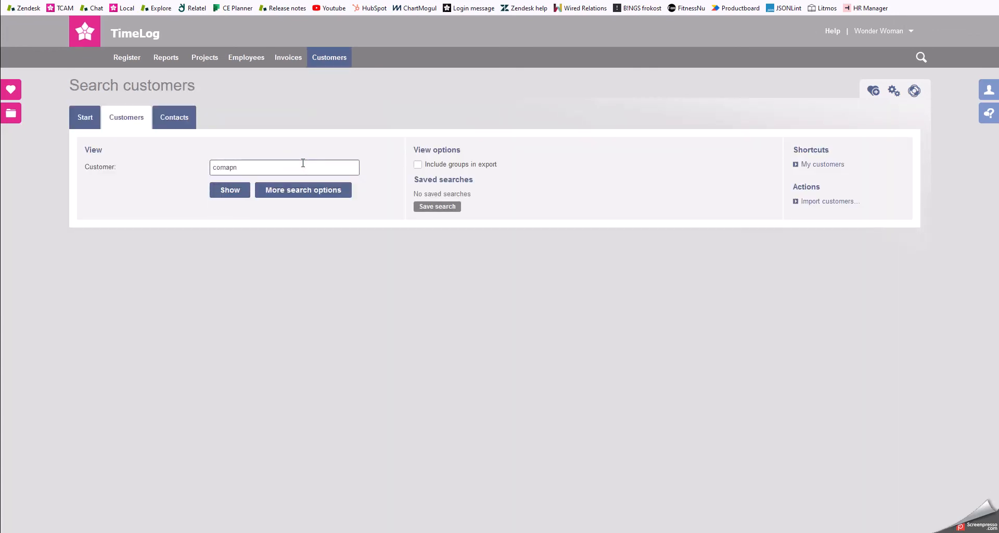
pyautogui.write('company')
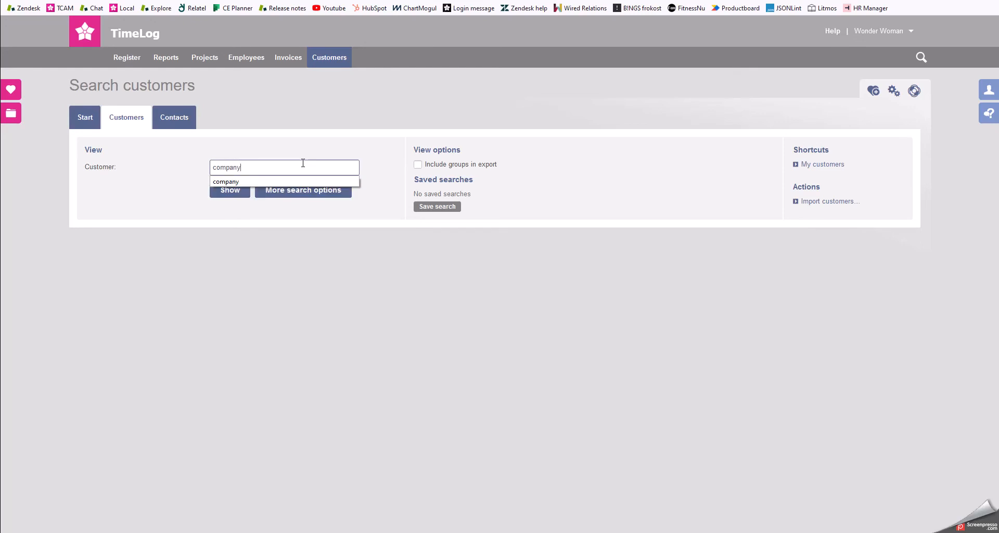
pyautogui.click(226, 181)
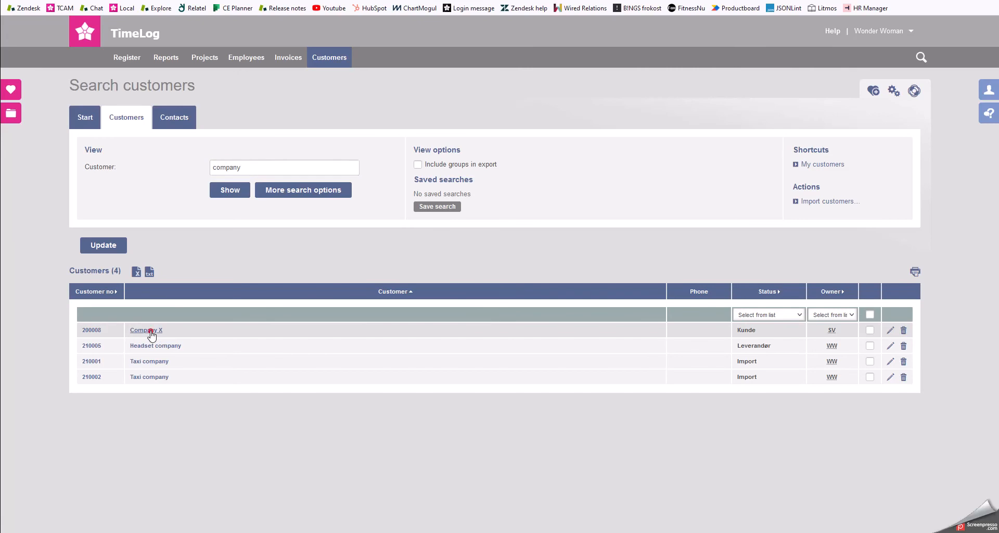
# Set Company X's invoice template to Standard - Project/Task (Power Session).
pyautogui.click(145, 330)
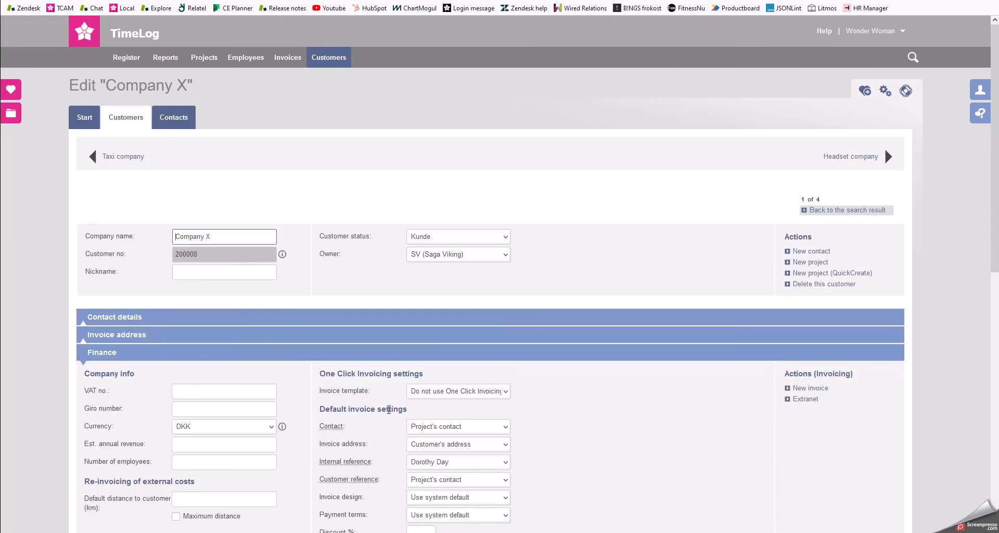
pyautogui.moveTo(518, 395)
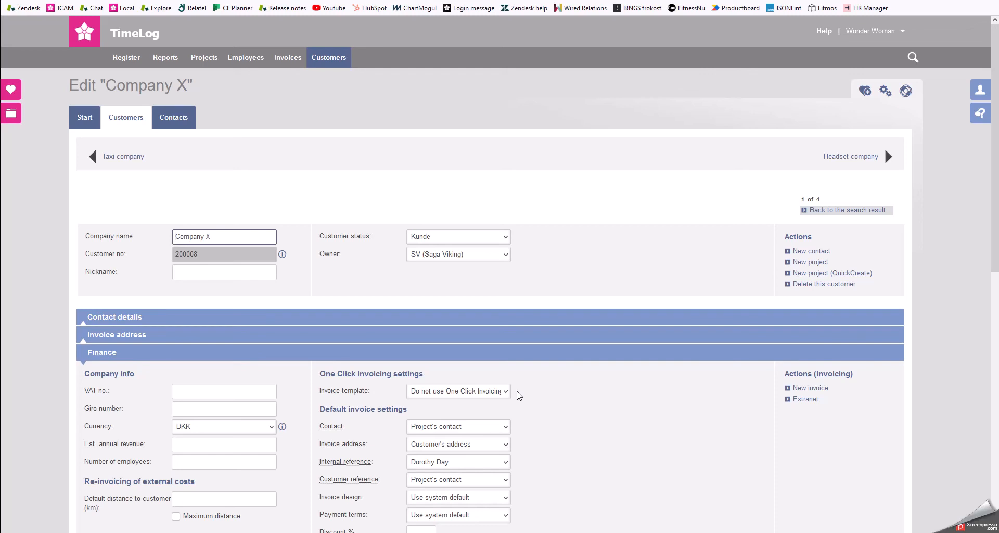
pyautogui.moveTo(501, 341)
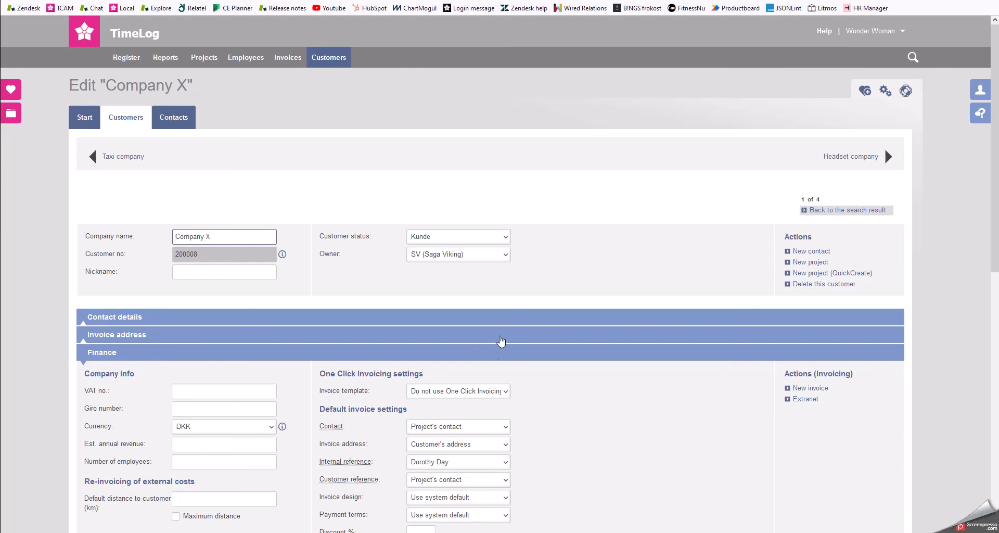
pyautogui.click(458, 391)
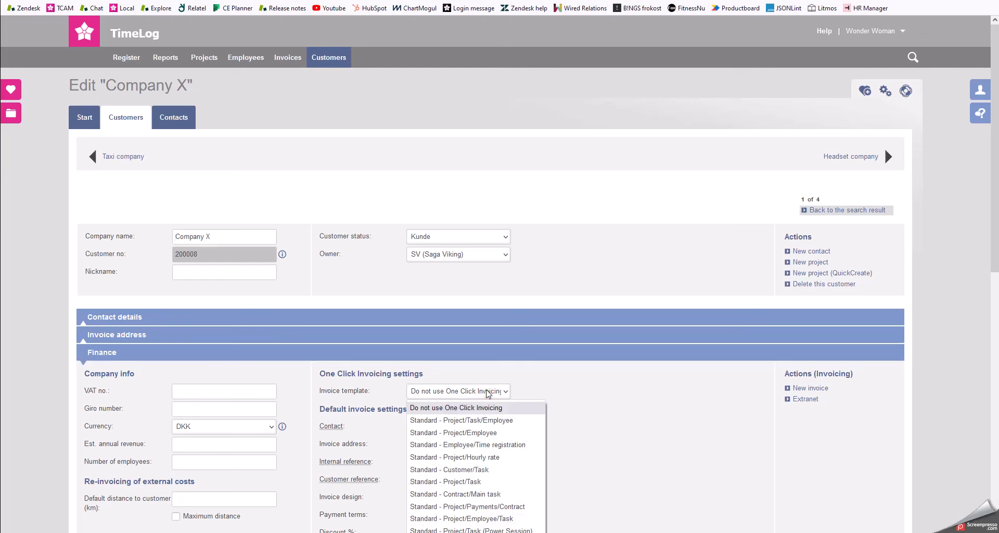
pyautogui.moveTo(514, 518)
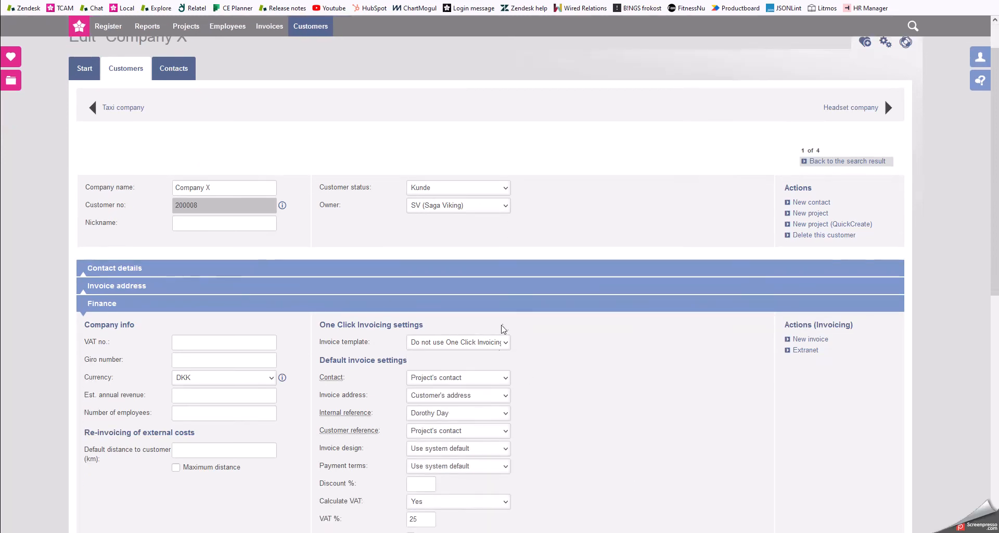
pyautogui.click(458, 343)
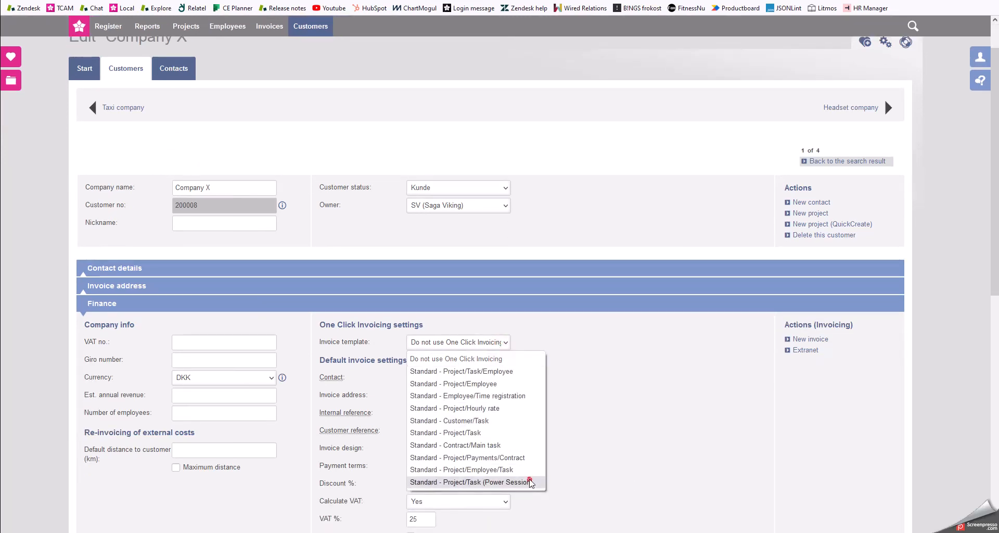
pyautogui.click(472, 481)
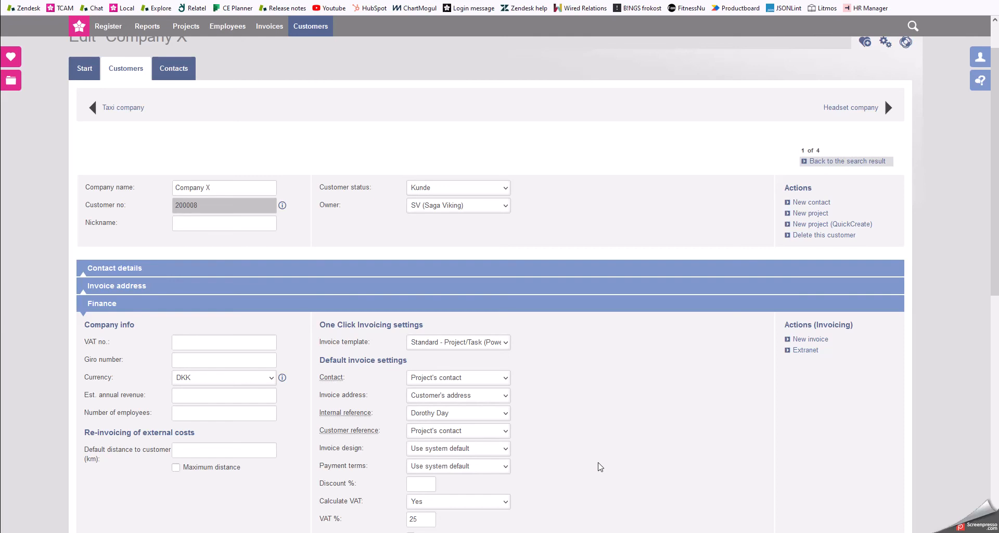
# Update the customer and apply the new template to its active projects too.
pyautogui.scroll(-3)
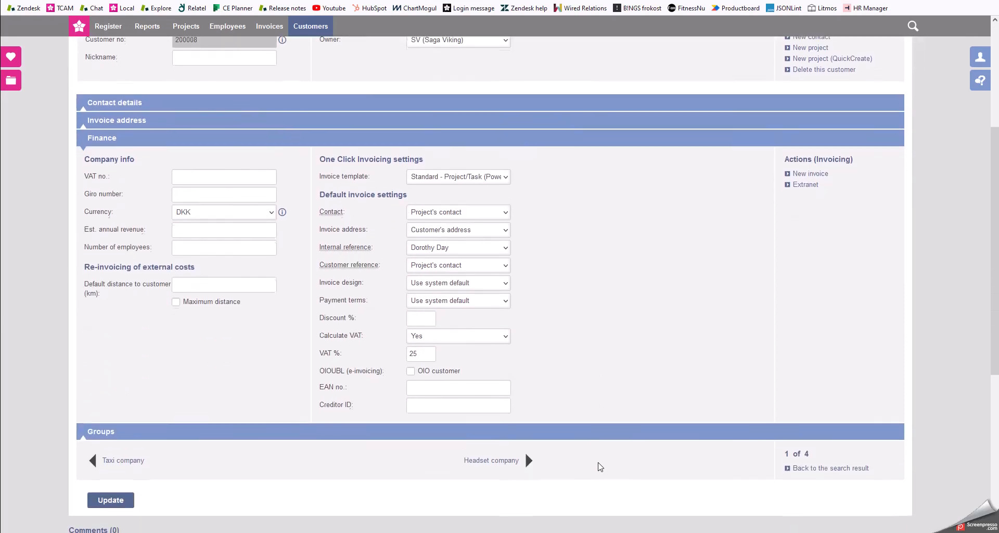
pyautogui.click(111, 499)
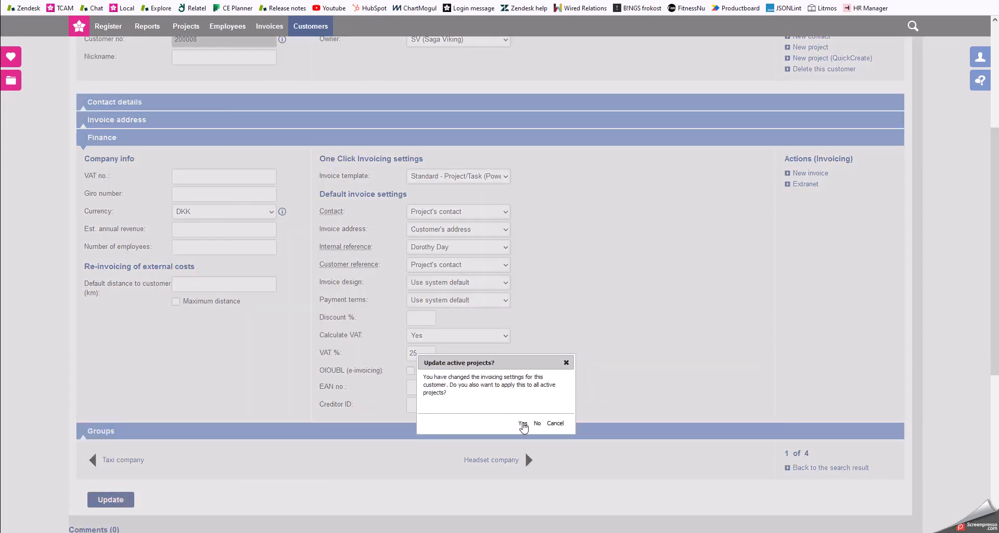
pyautogui.click(522, 424)
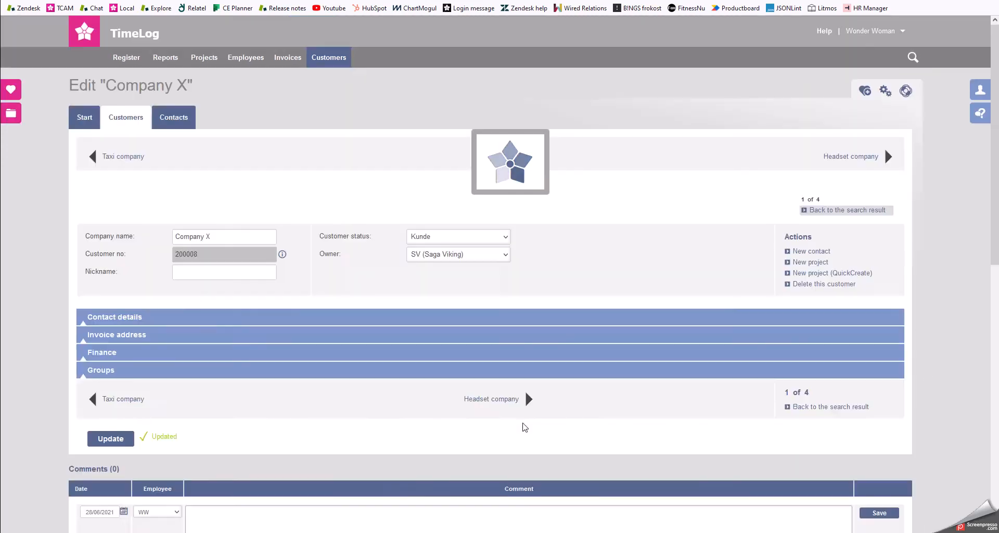
pyautogui.click(102, 352)
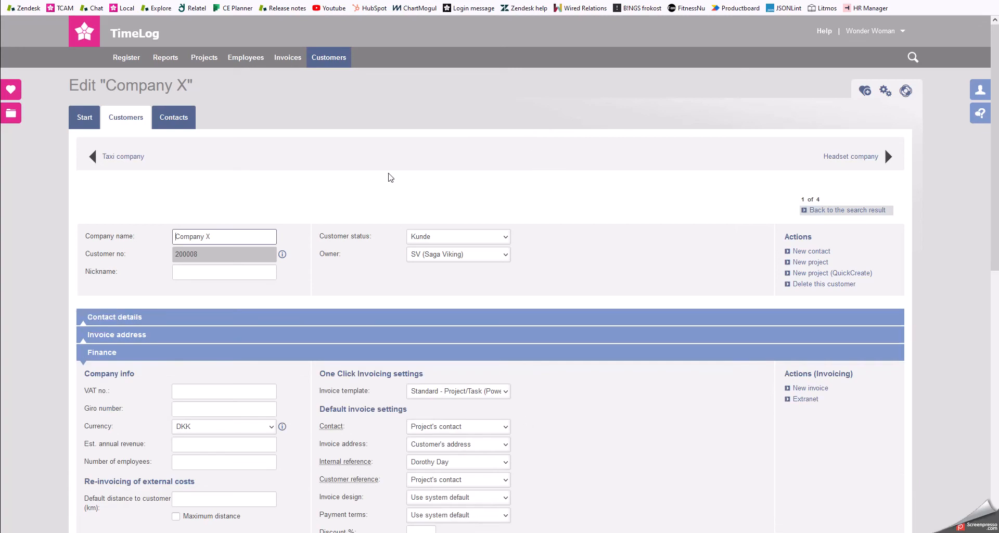
# Find the Power Session OCI project and show its invoice settings under Finances.
pyautogui.click(204, 57)
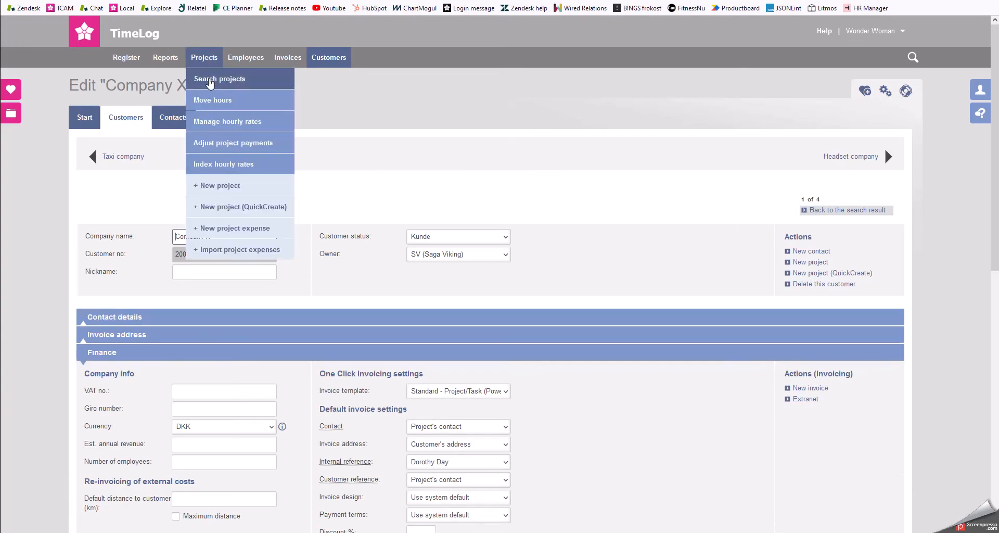
pyautogui.click(219, 79)
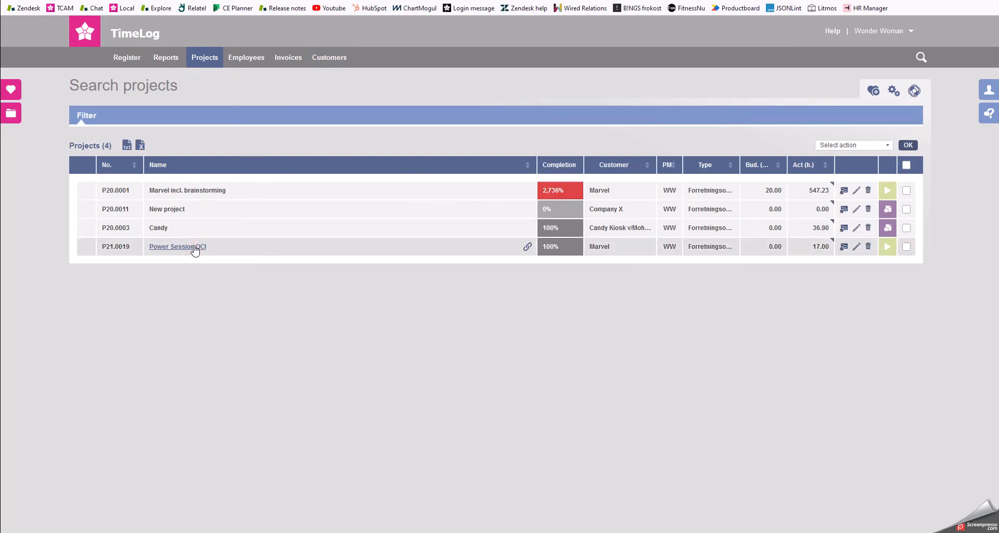
pyautogui.click(177, 246)
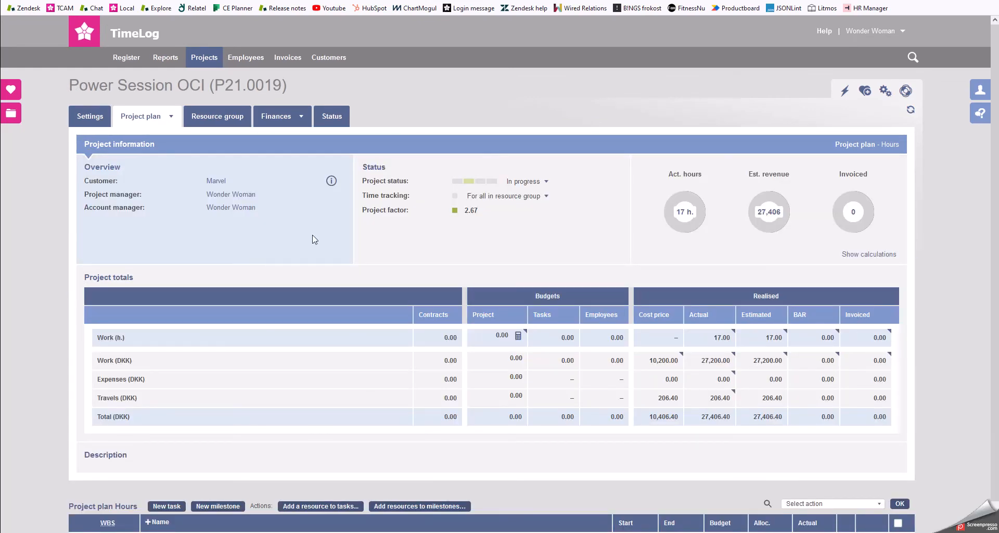
pyautogui.click(281, 116)
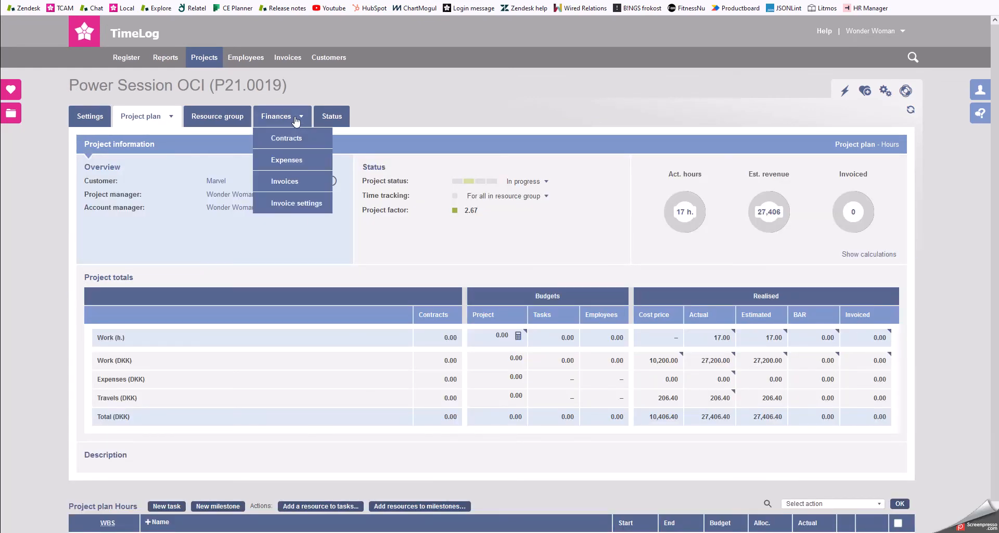
pyautogui.click(296, 203)
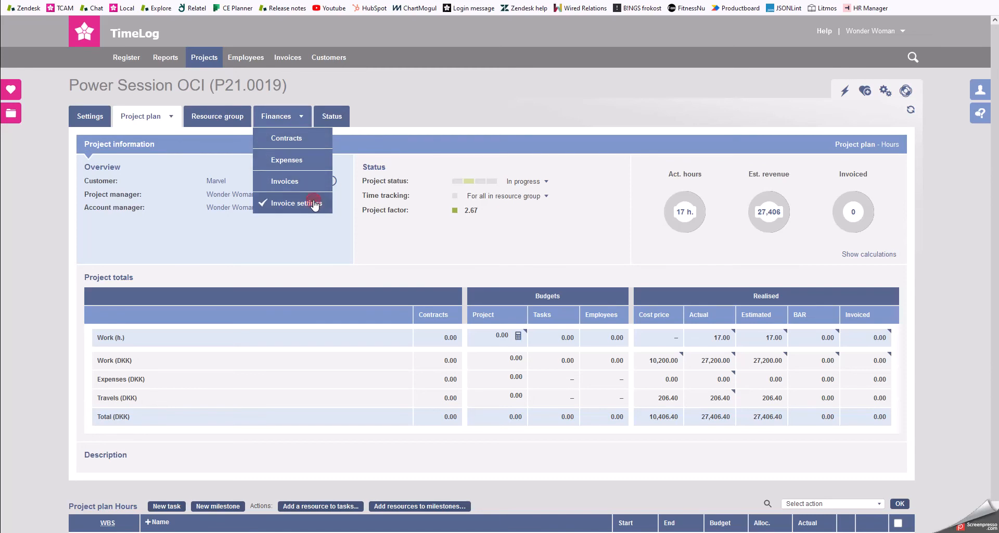
pyautogui.click(313, 203)
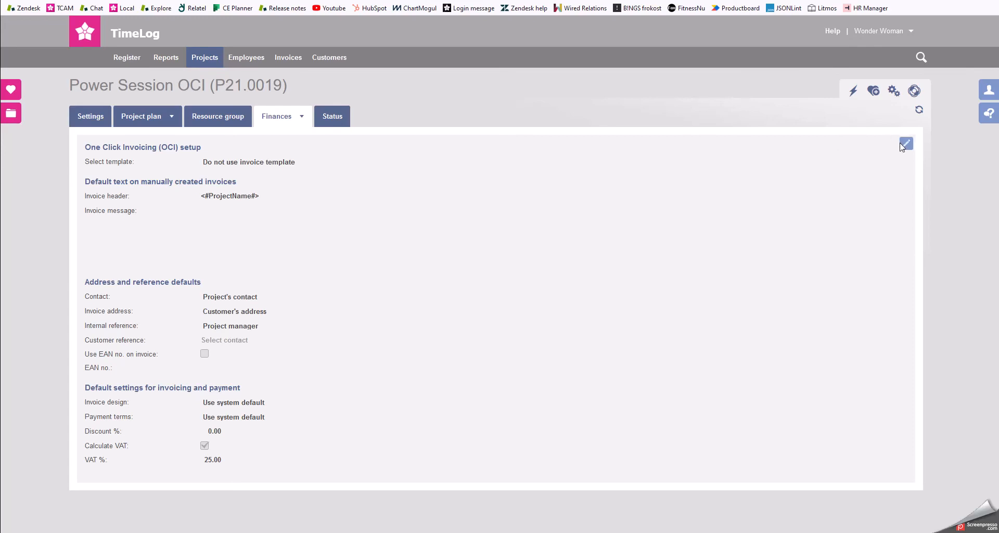
# Save Standard - Project/Task (Power Session) as the project's own invoice template.
pyautogui.click(906, 144)
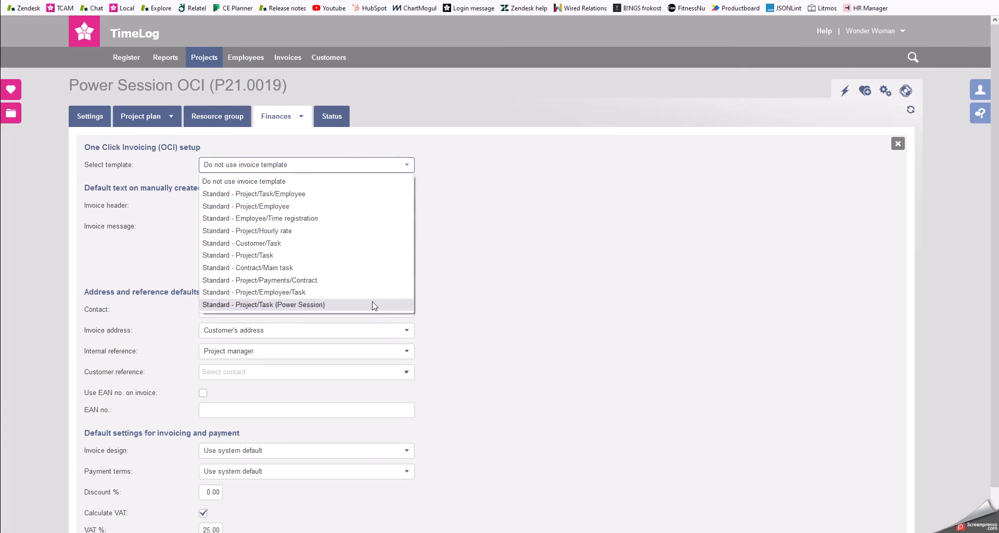
pyautogui.click(263, 305)
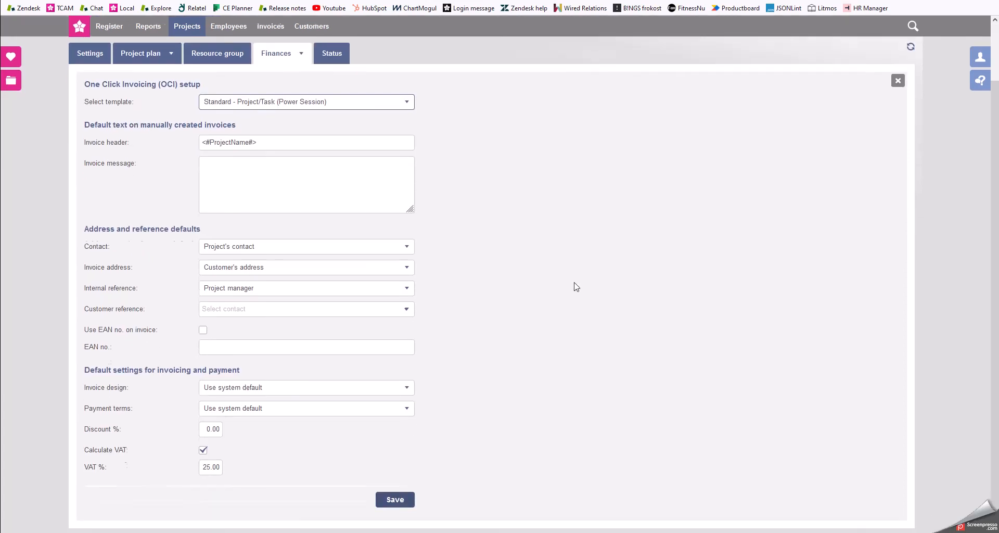
pyautogui.click(396, 499)
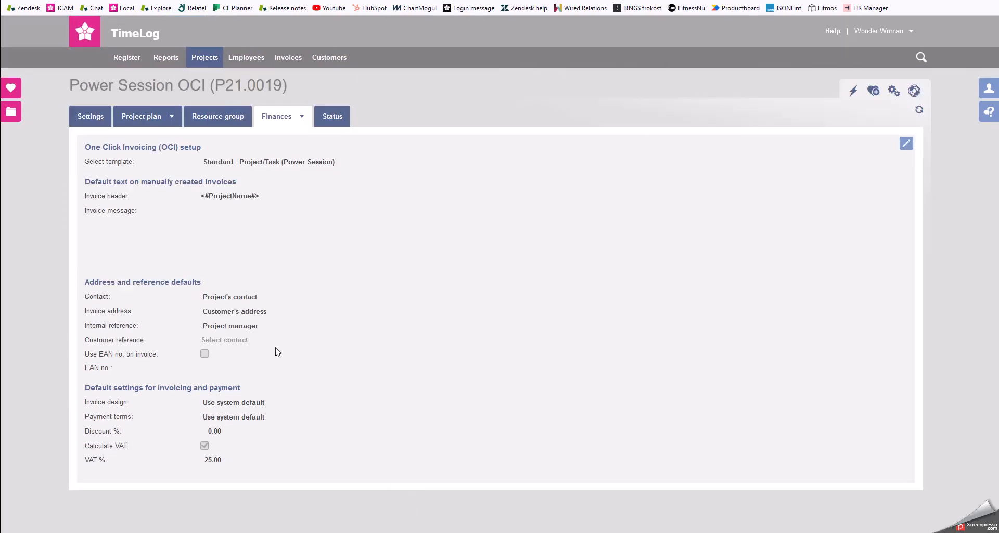
# Show the Time & material contract's expenses, two mileage entries totalling 206.40.
pyautogui.click(283, 117)
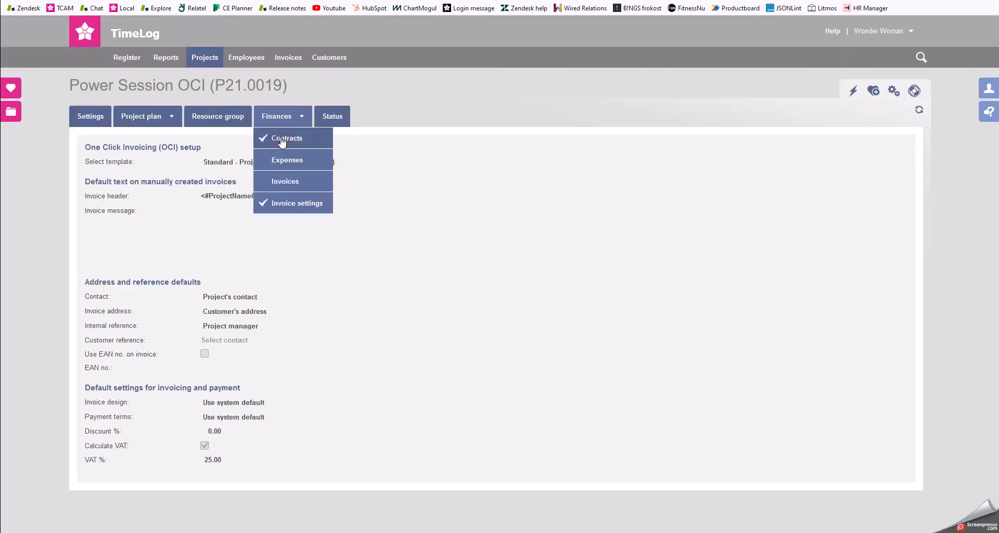
pyautogui.click(288, 139)
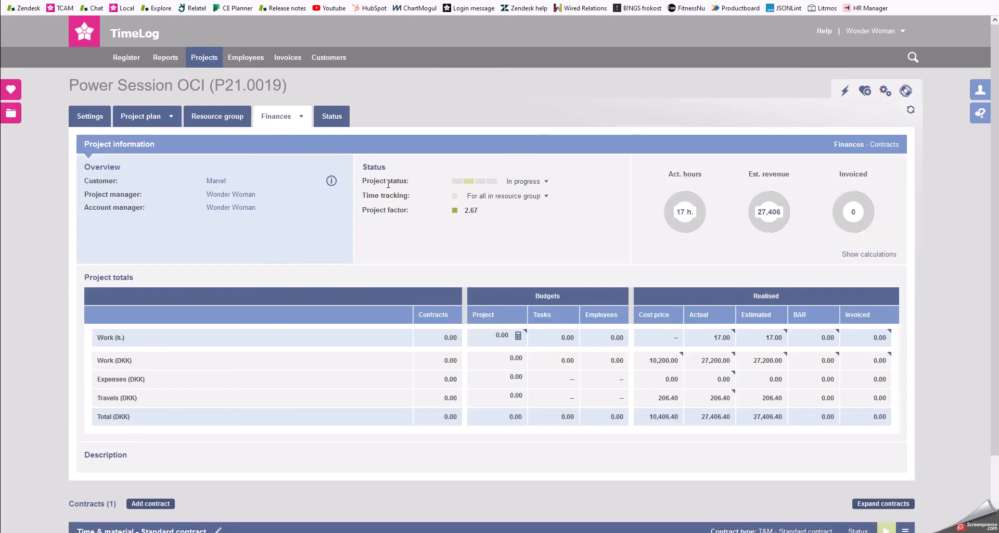
pyautogui.scroll(-3)
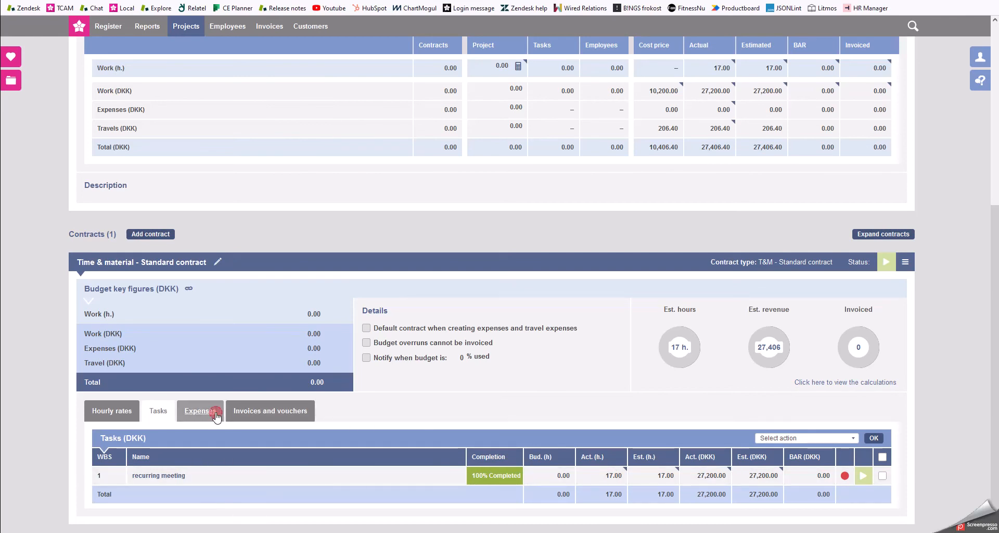
pyautogui.click(200, 412)
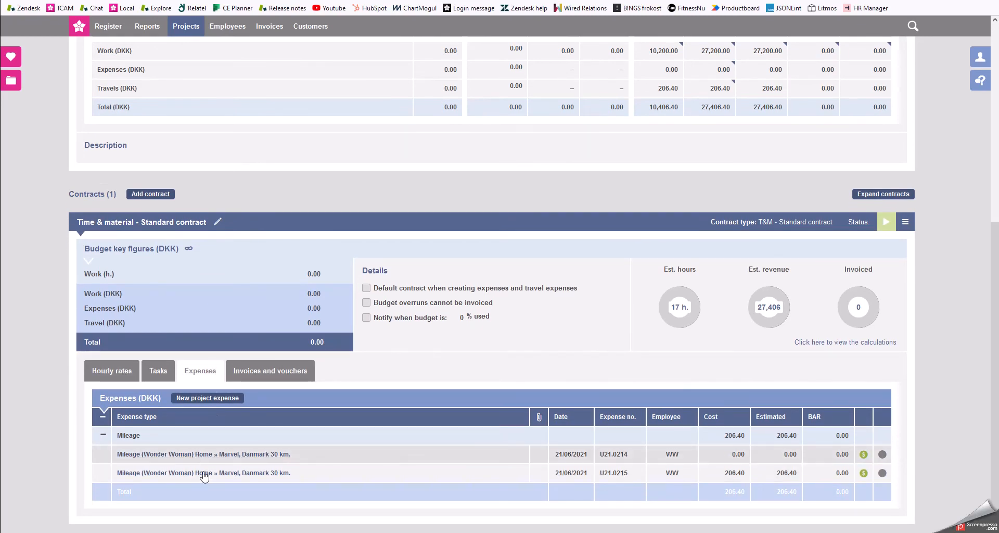
pyautogui.moveTo(288, 479)
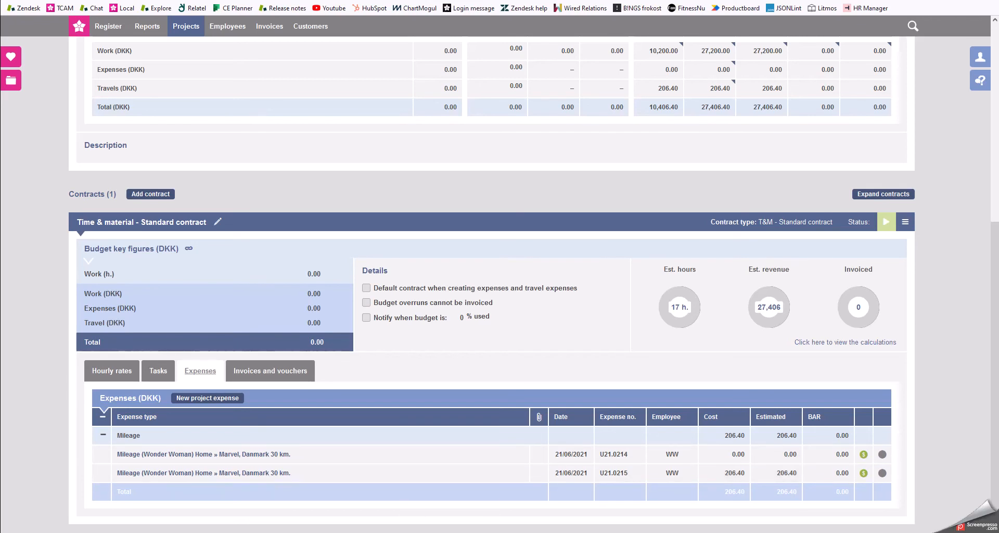
# Show the June 2021 invoices debtor list and expand Marvel to reveal Power Session OCI.
pyautogui.click(269, 26)
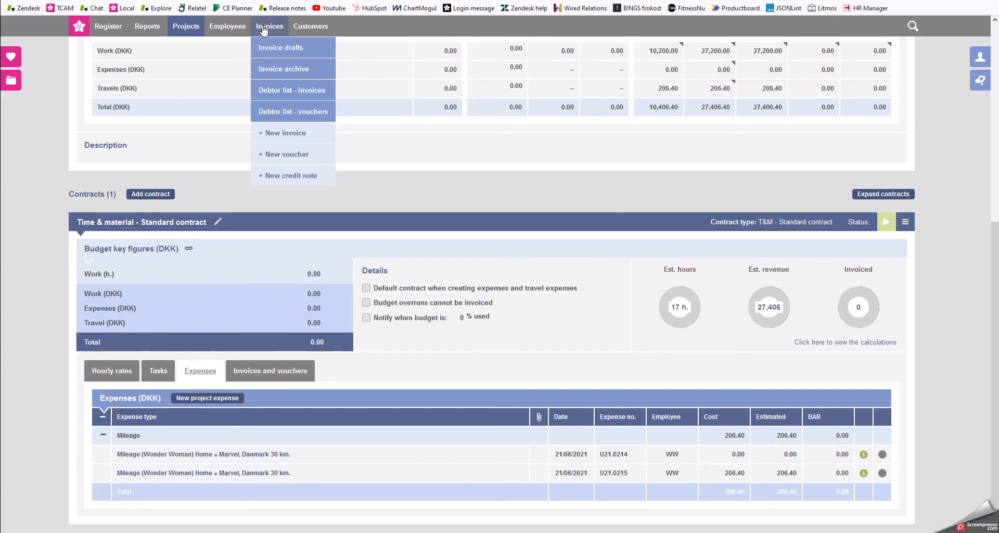
pyautogui.moveTo(311, 96)
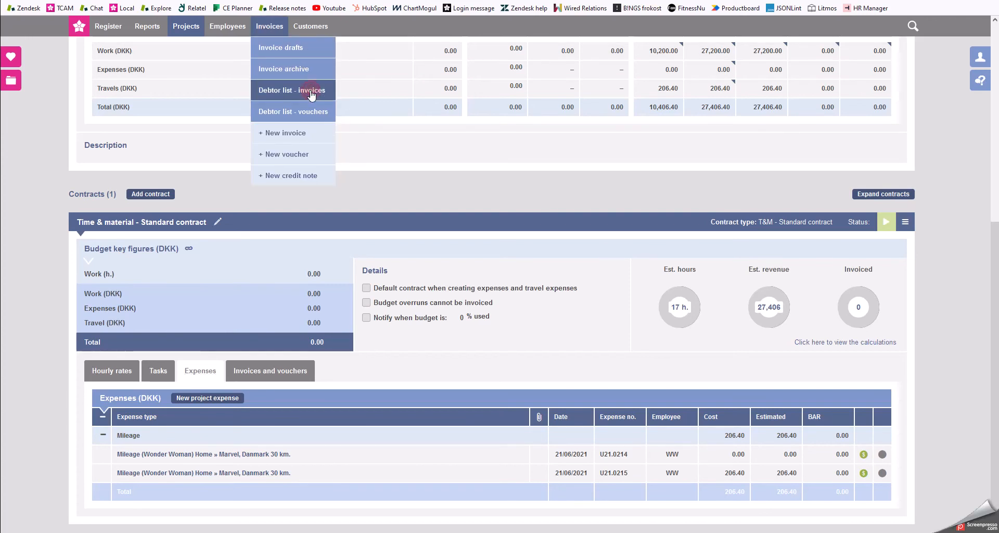
pyautogui.click(293, 91)
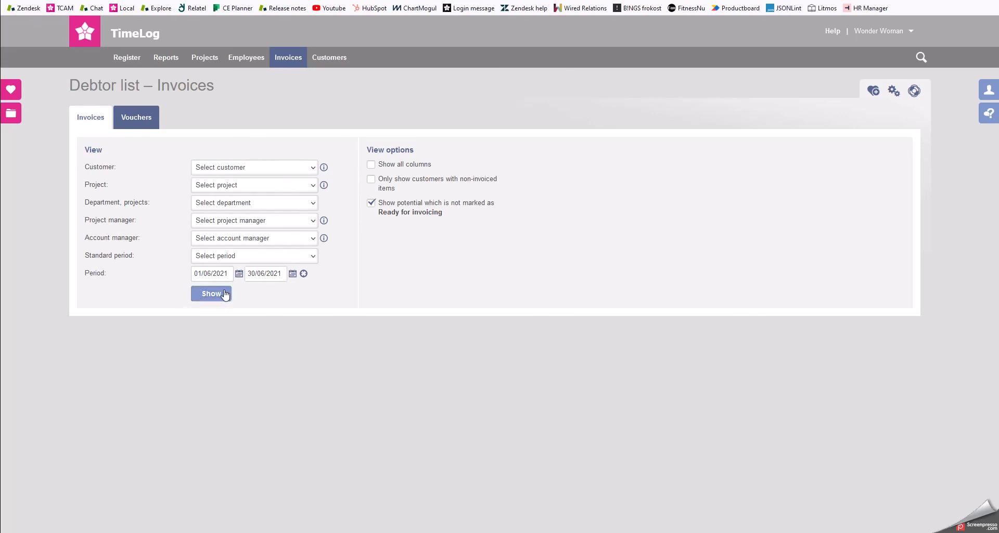
pyautogui.click(211, 294)
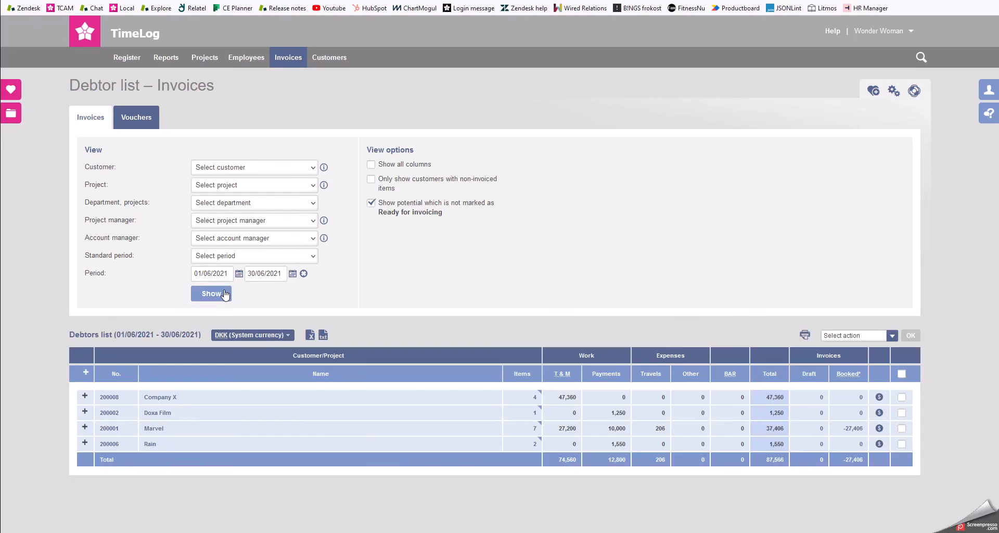
pyautogui.moveTo(90, 436)
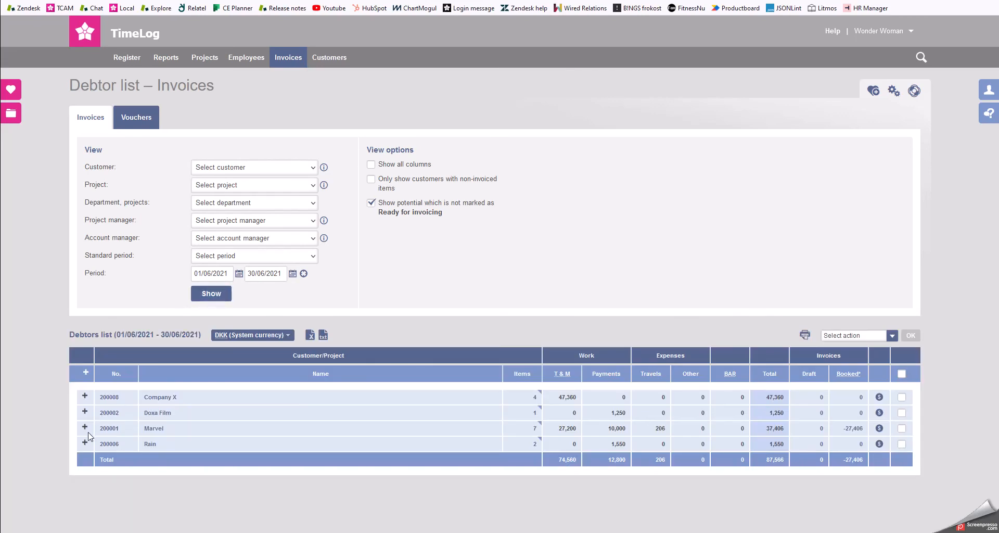
pyautogui.click(85, 429)
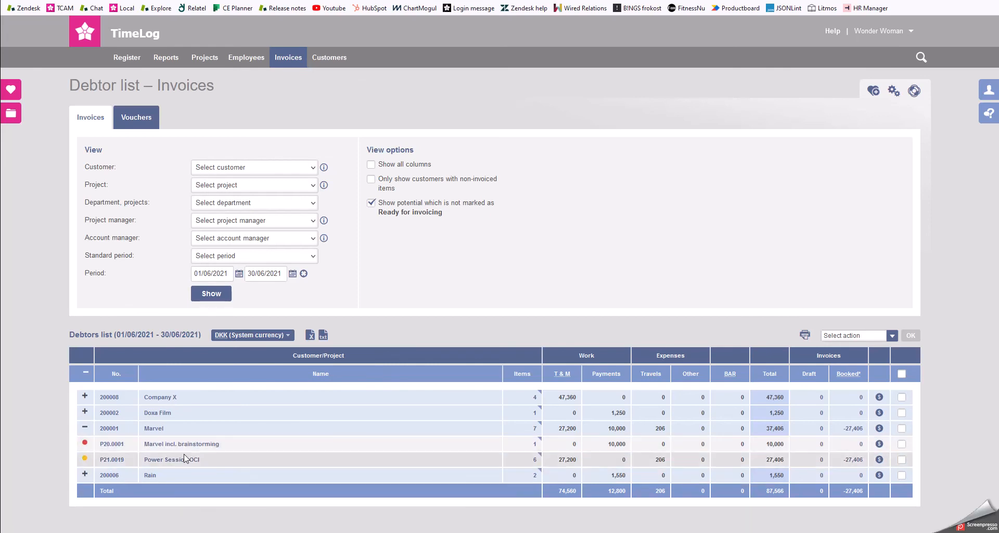
pyautogui.moveTo(174, 463)
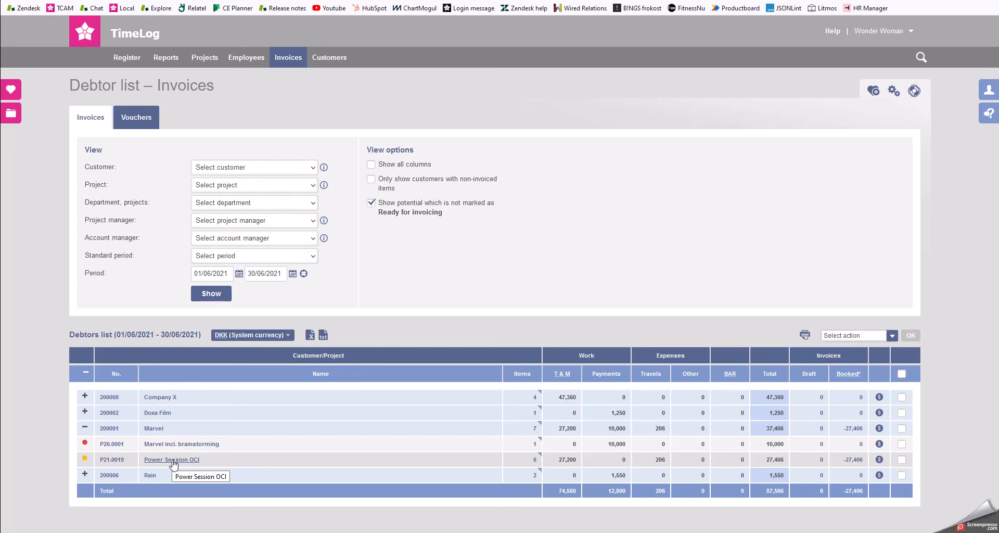
pyautogui.moveTo(386, 424)
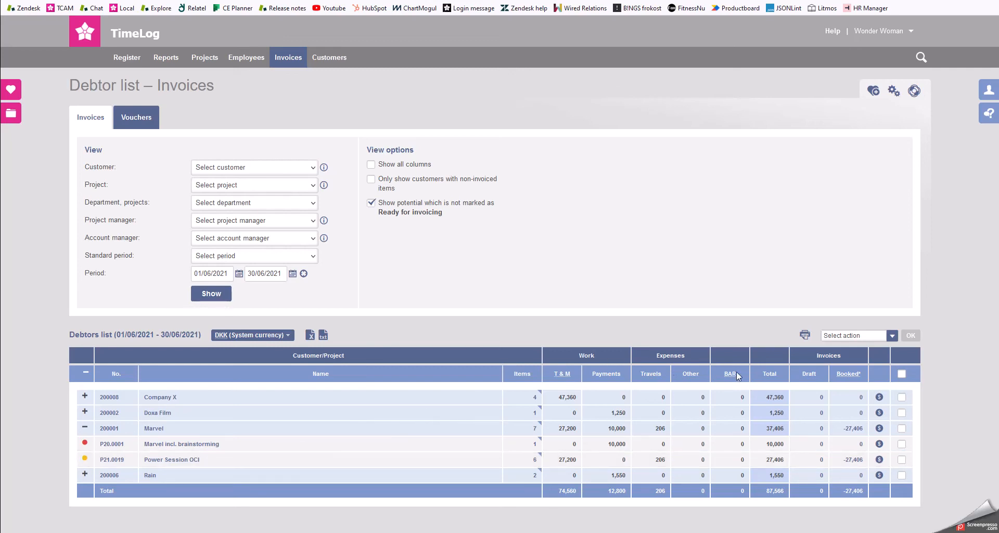
pyautogui.moveTo(864, 340)
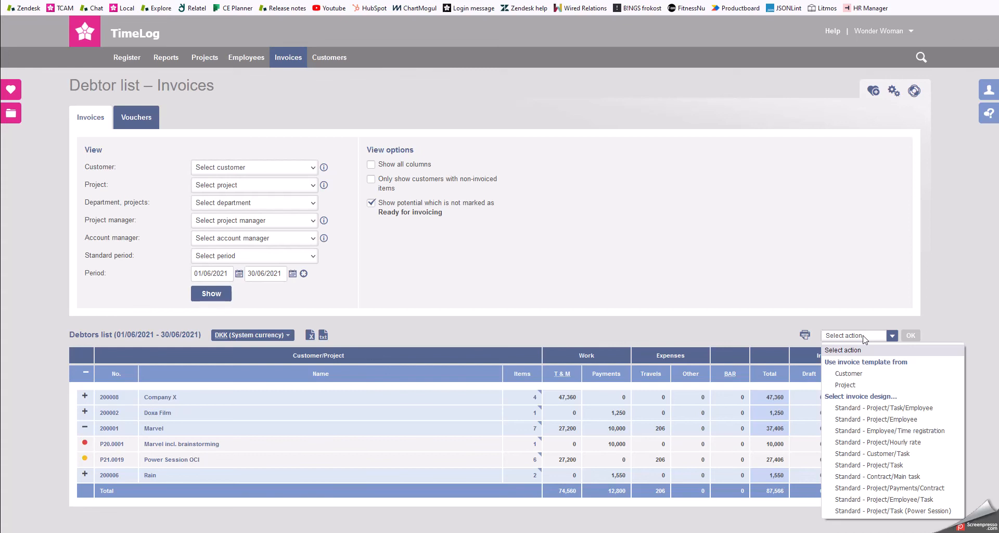
pyautogui.moveTo(848, 374)
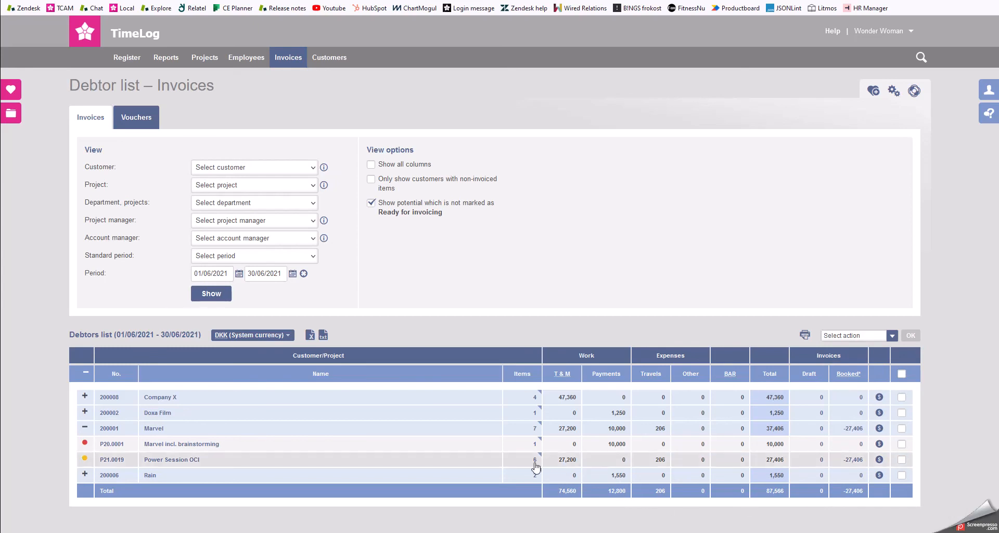
pyautogui.moveTo(535, 462)
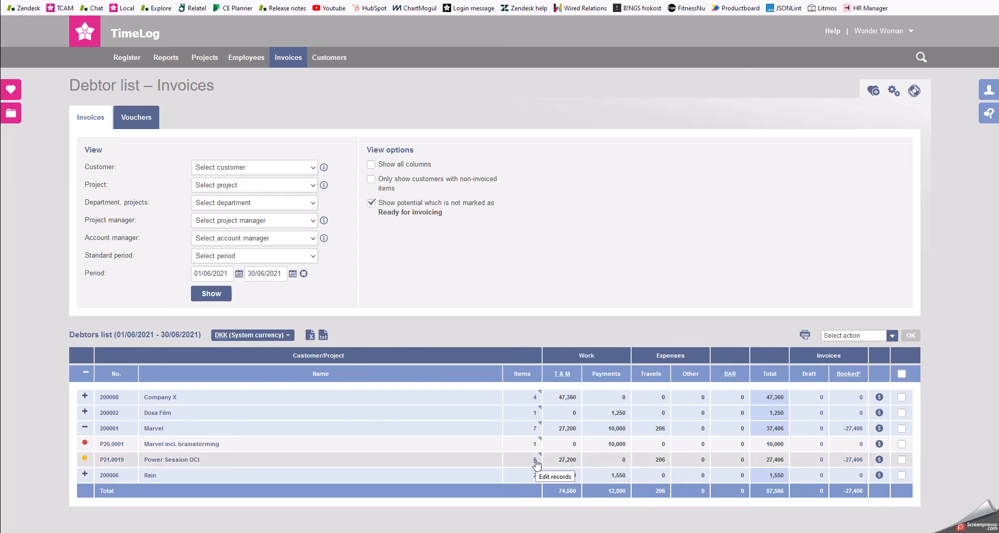
pyautogui.click(531, 460)
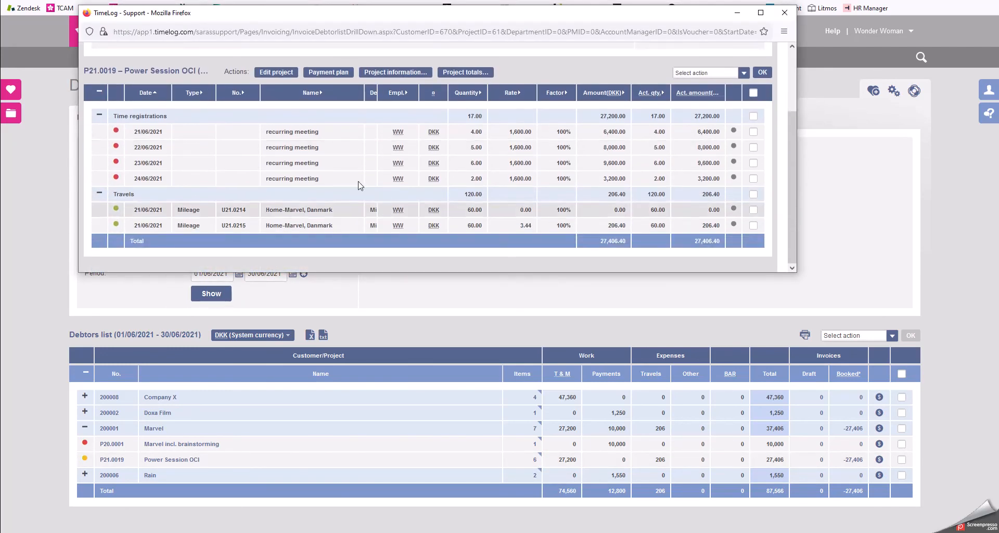
pyautogui.moveTo(350, 193)
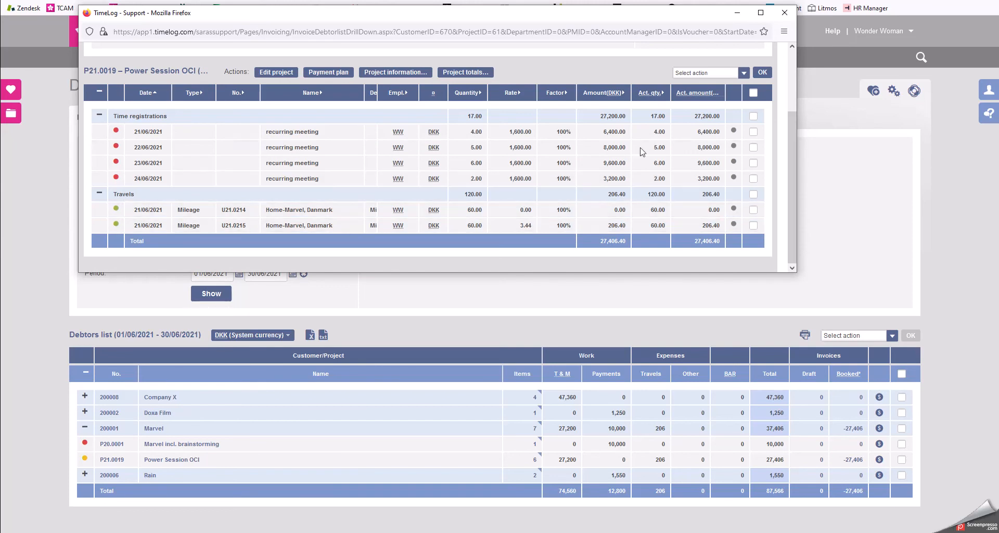
pyautogui.click(785, 12)
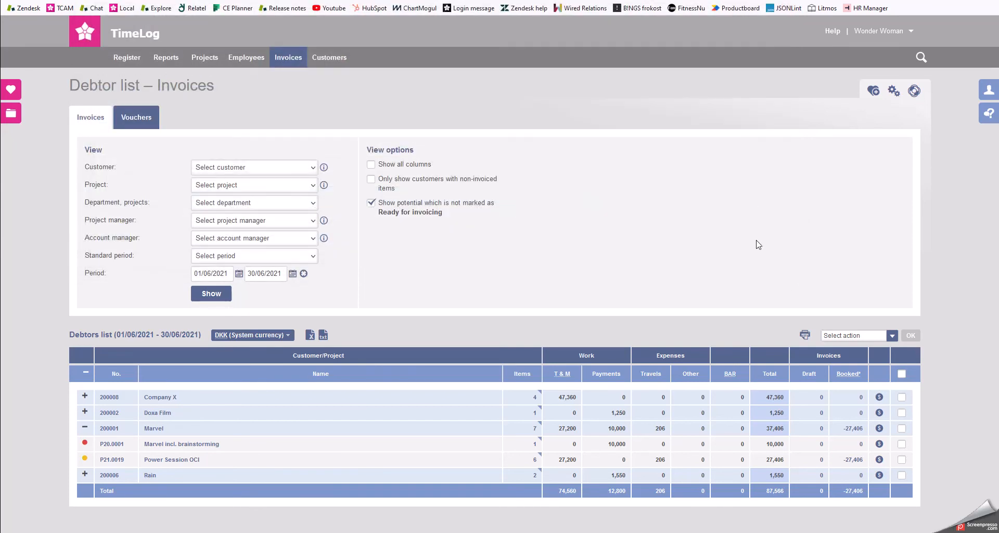
pyautogui.moveTo(901, 465)
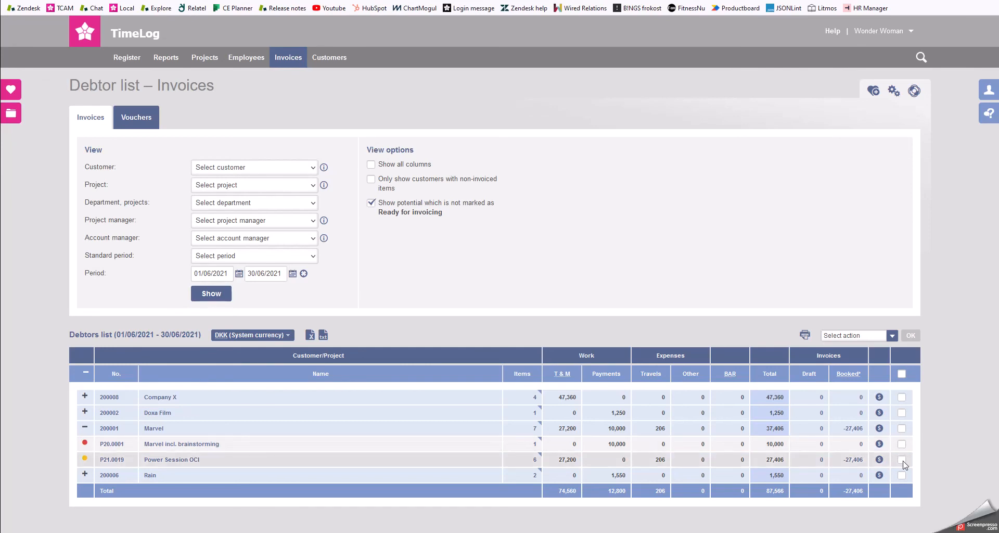
# Generate the Power Session OCI draft with the 'Standard - Project/Task (Power Session)' design.
pyautogui.click(892, 336)
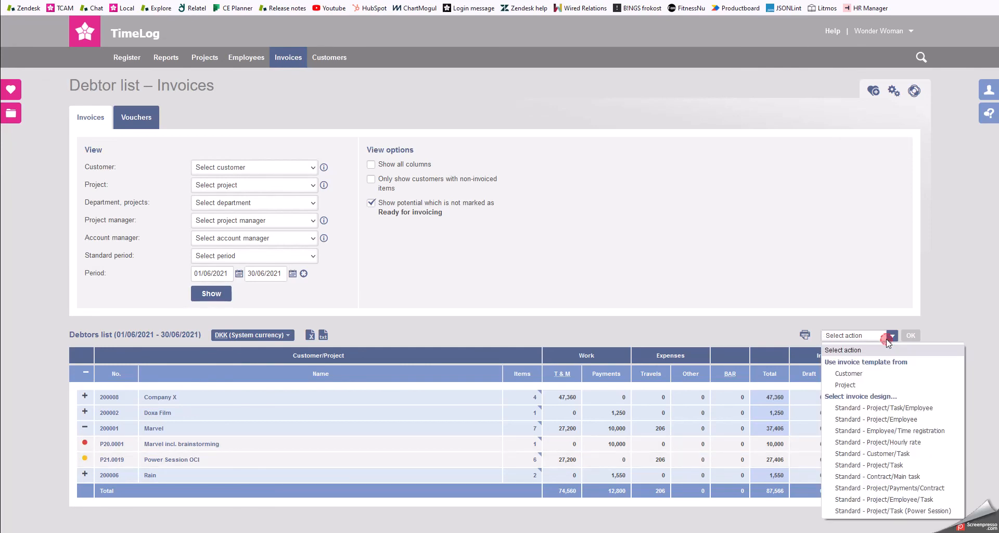
pyautogui.moveTo(889, 343)
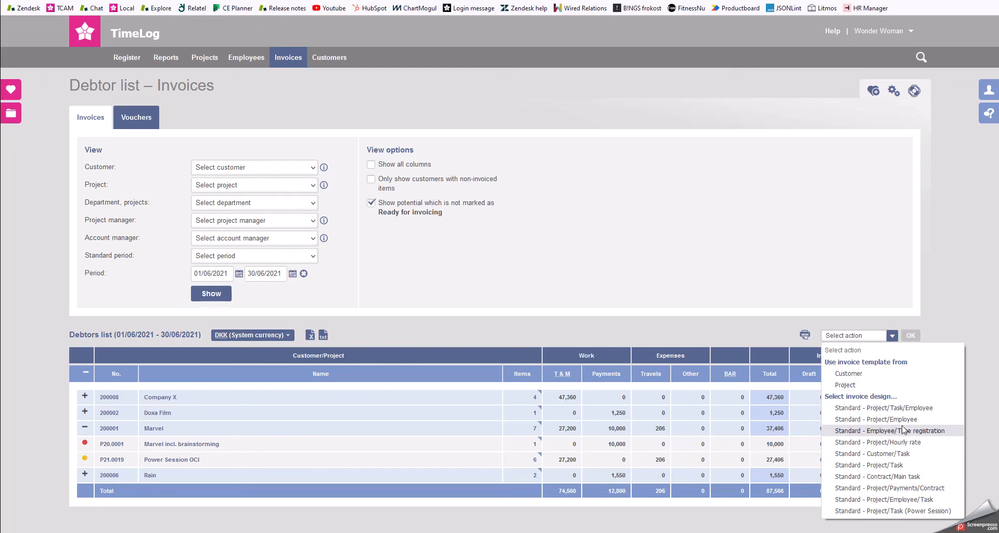
pyautogui.moveTo(897, 511)
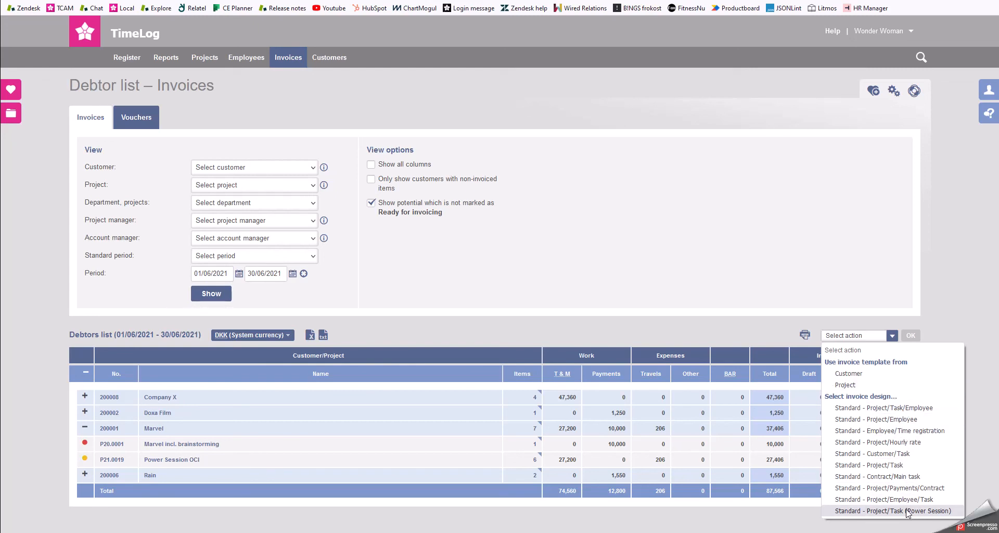
pyautogui.click(897, 511)
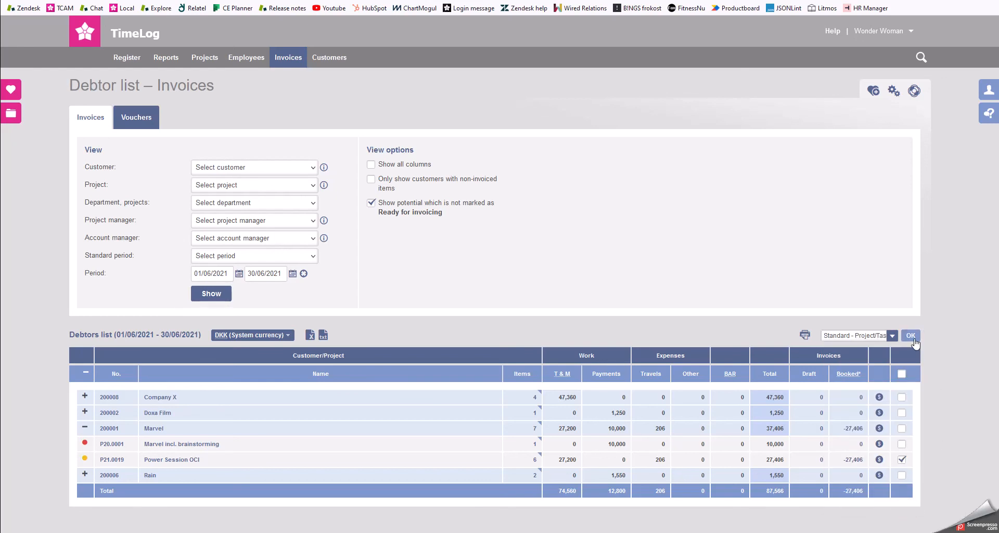
pyautogui.click(911, 336)
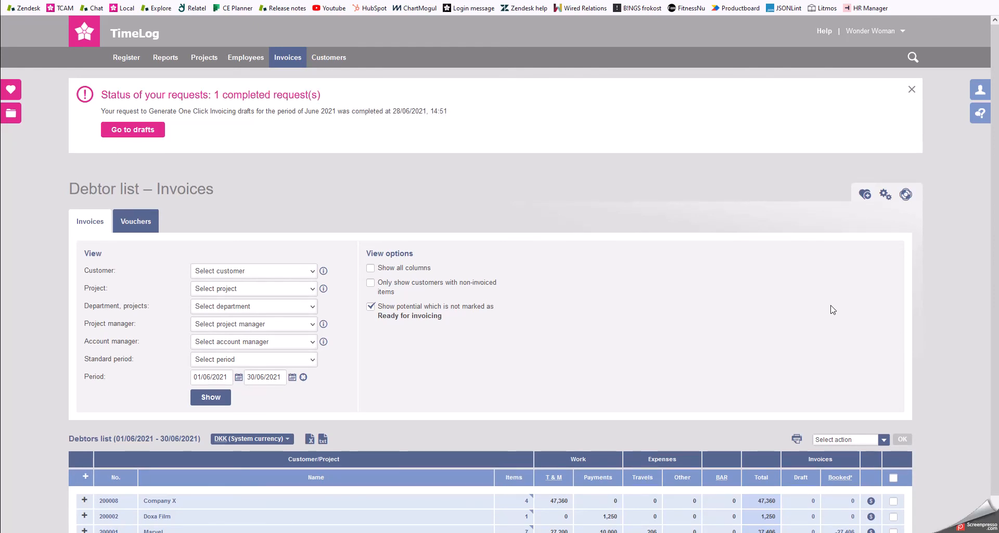
pyautogui.moveTo(720, 244)
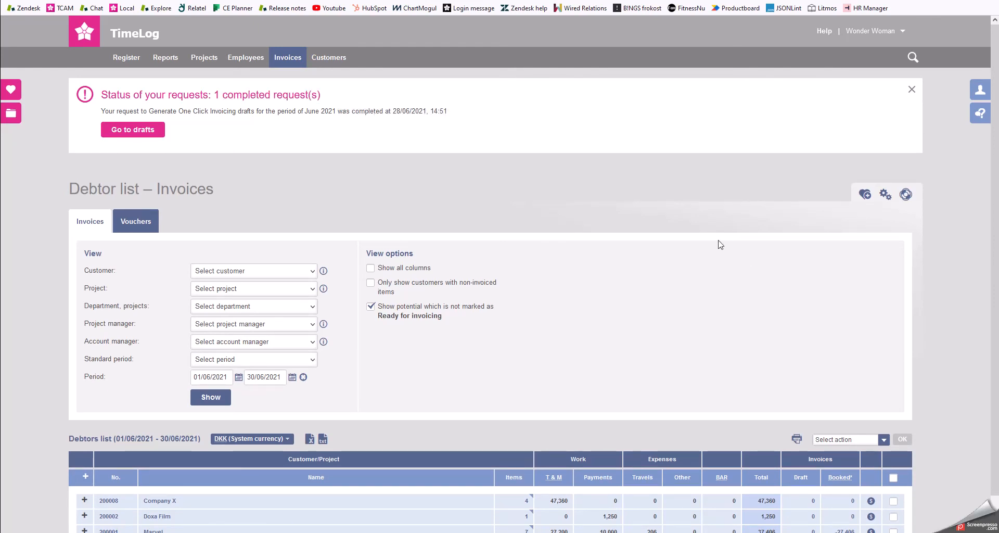
pyautogui.moveTo(266, 135)
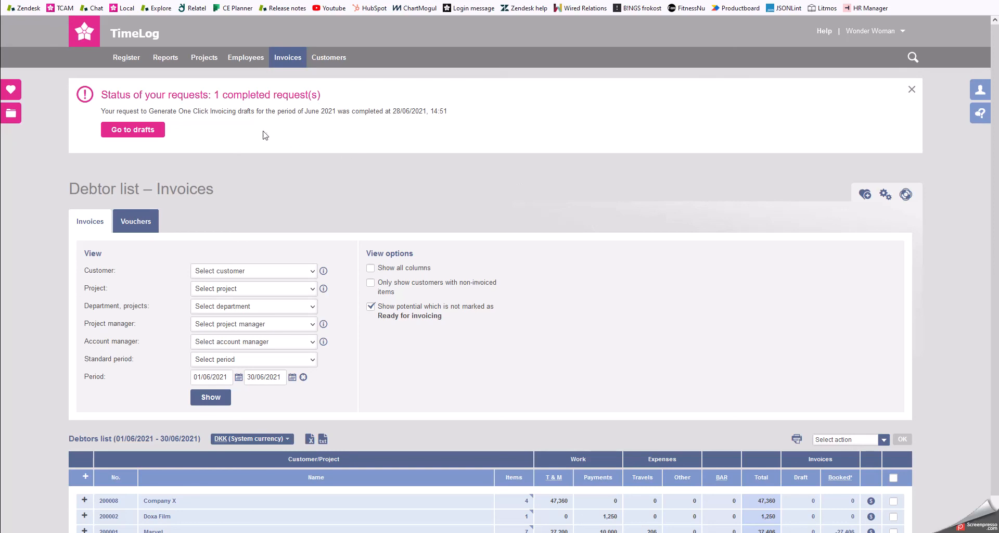
pyautogui.moveTo(303, 93)
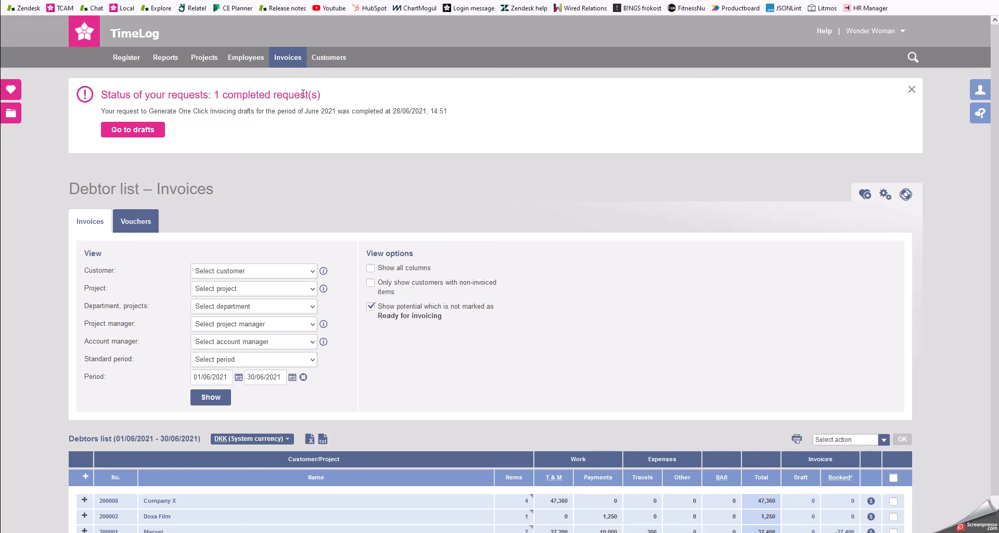
pyautogui.moveTo(308, 100)
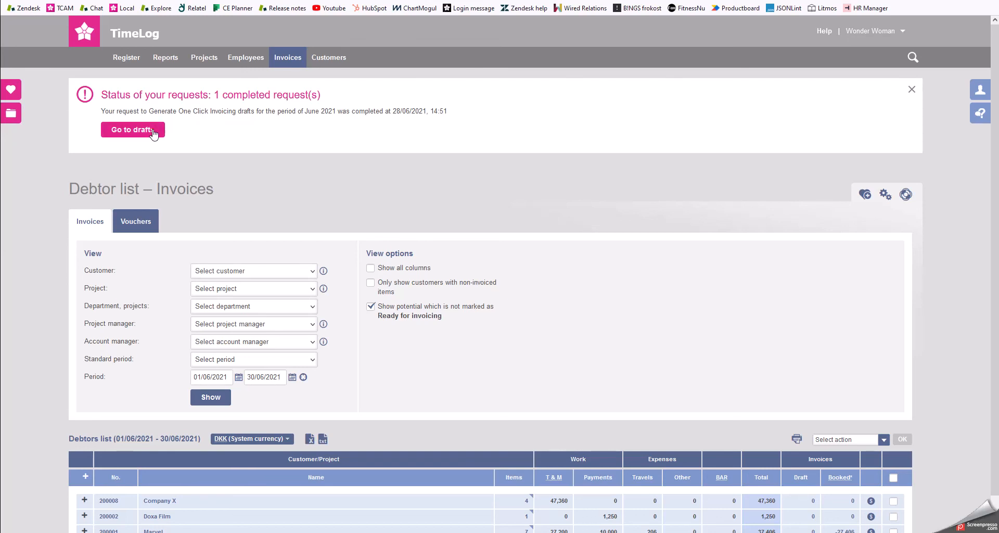
# Go to the invoice drafts and list the new Marvel draft for P21.0019 Power Session OCI.
pyautogui.click(134, 130)
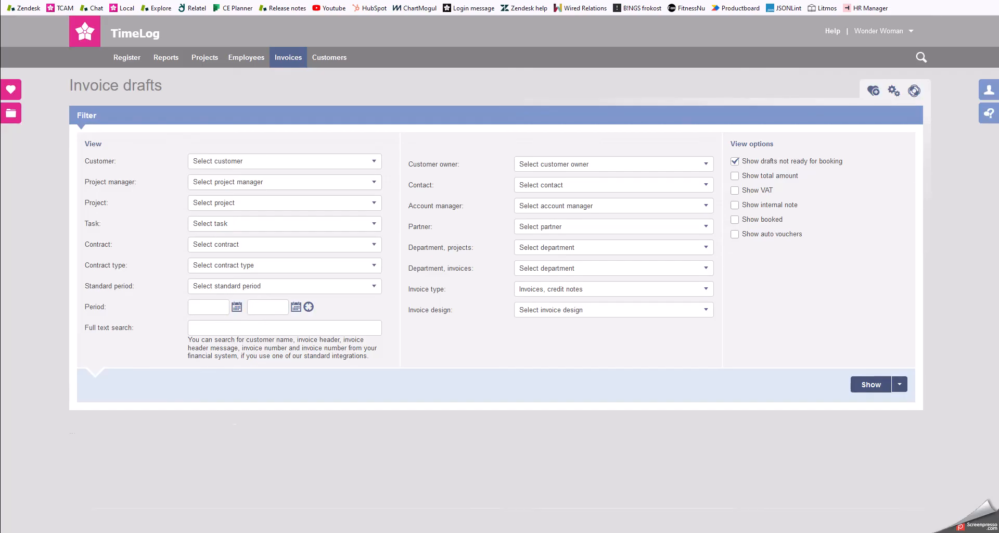
pyautogui.click(872, 384)
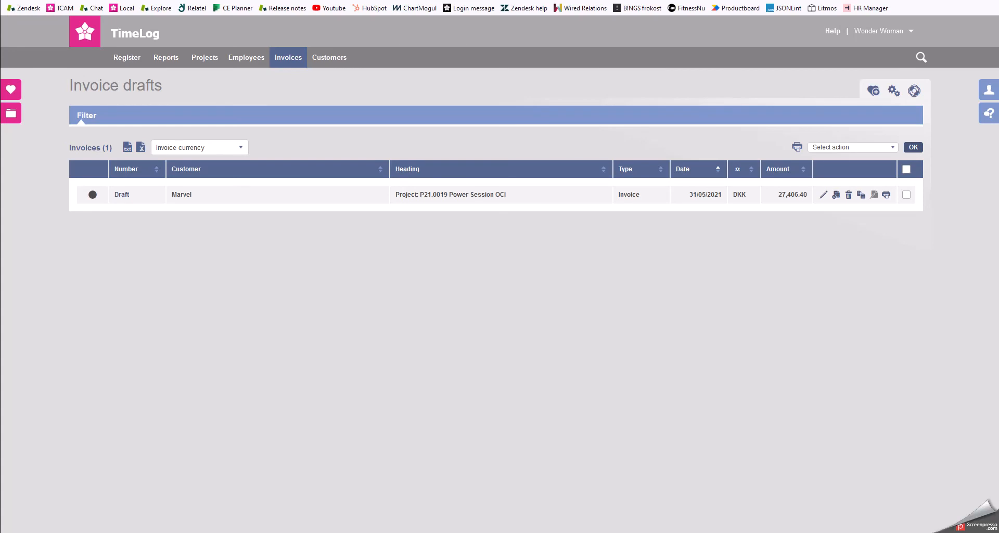
pyautogui.moveTo(150, 264)
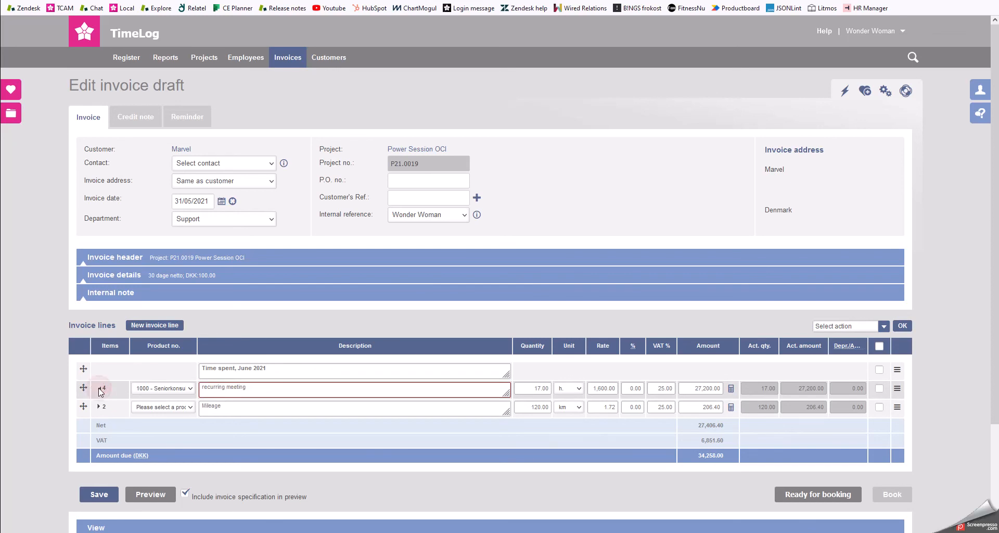
# Assign product 1000 to the Mileage line and book the Marvel draft as invoice F21.0012.
pyautogui.click(100, 388)
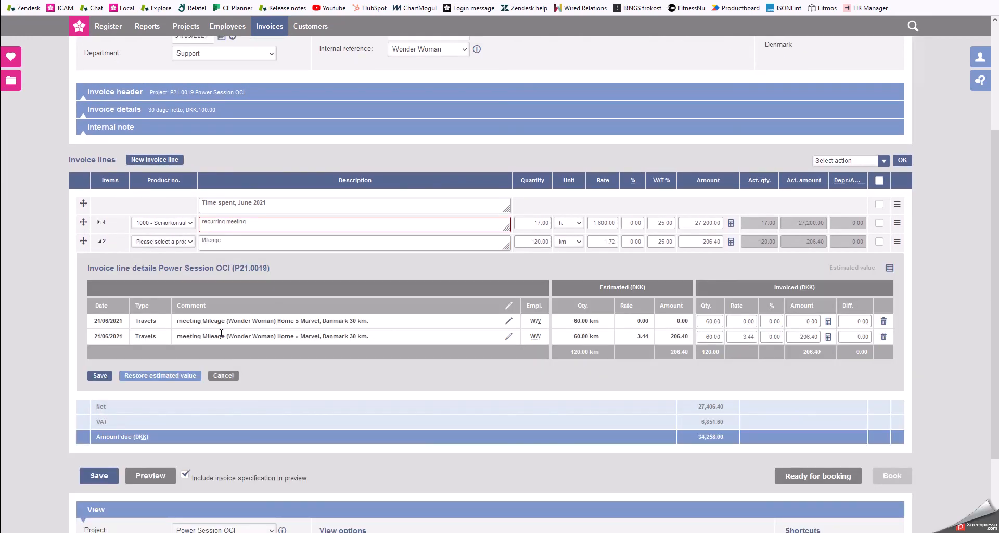
pyautogui.moveTo(223, 334)
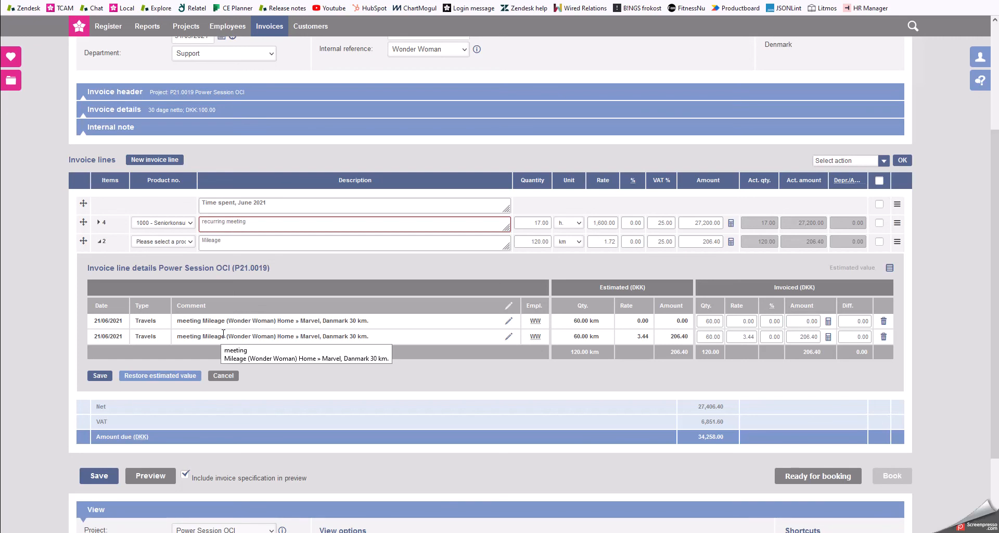
pyautogui.moveTo(392, 306)
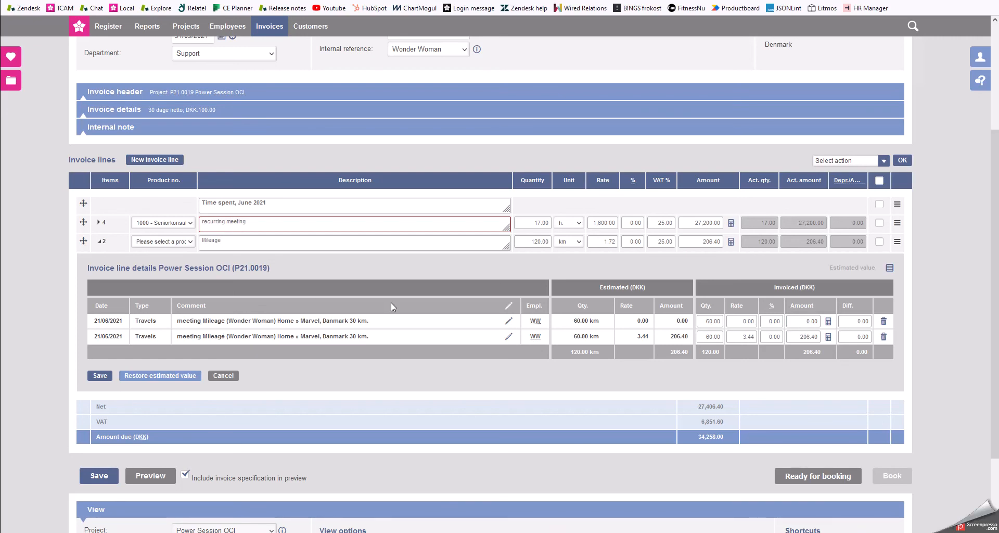
pyautogui.moveTo(573, 325)
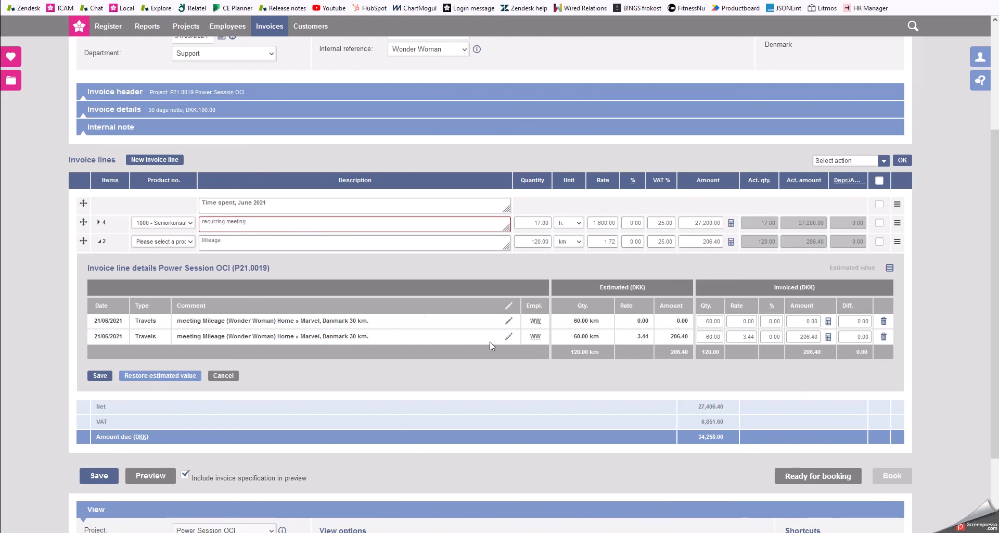
pyautogui.click(163, 241)
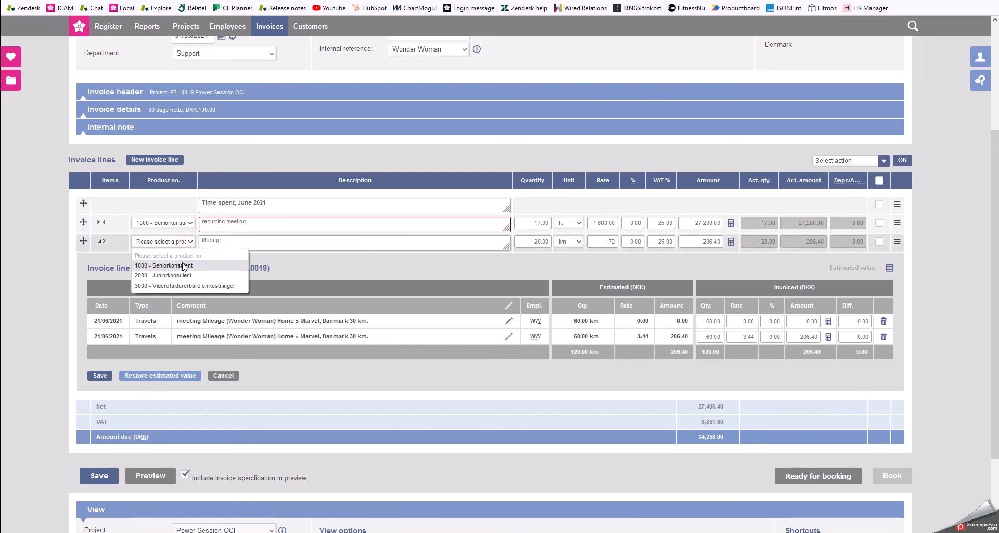
pyautogui.click(162, 266)
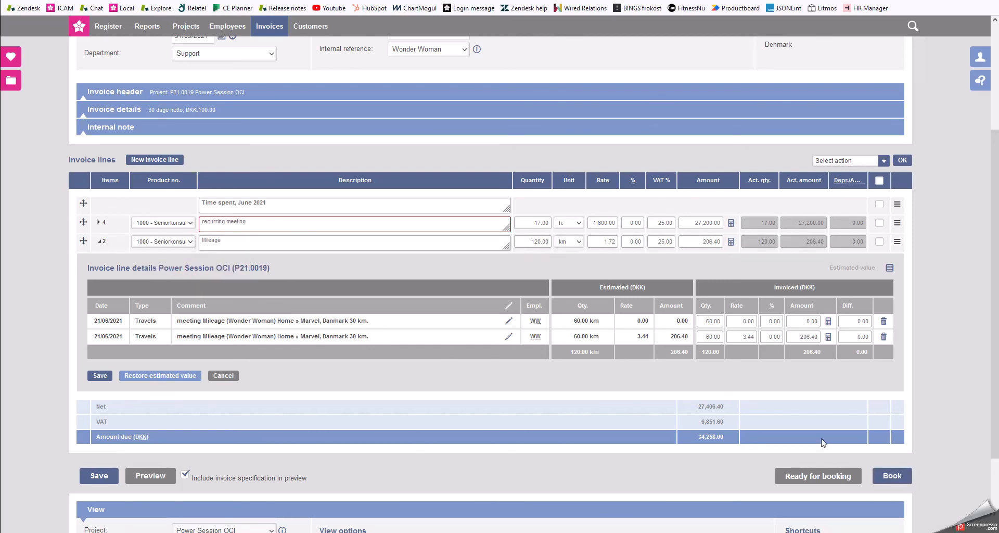
pyautogui.click(893, 476)
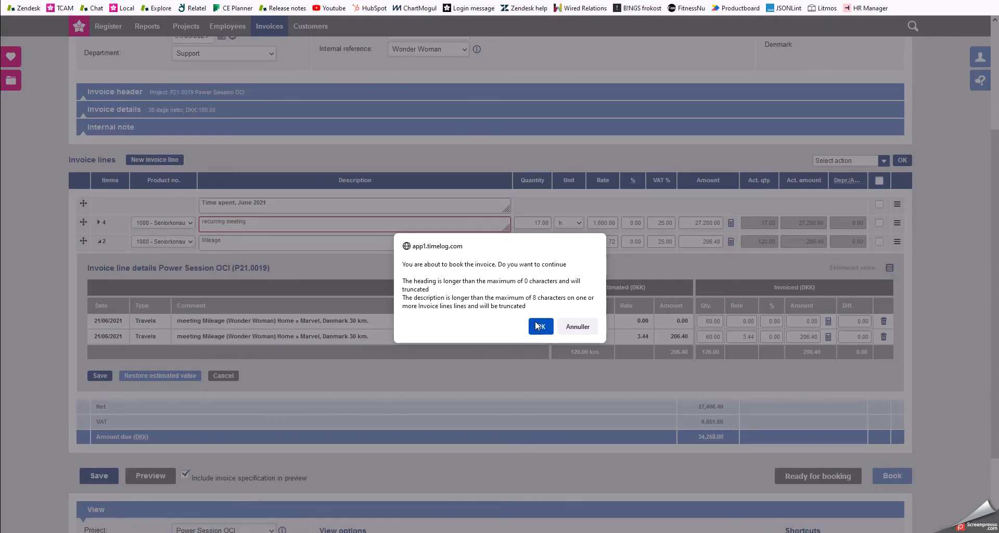
pyautogui.click(540, 327)
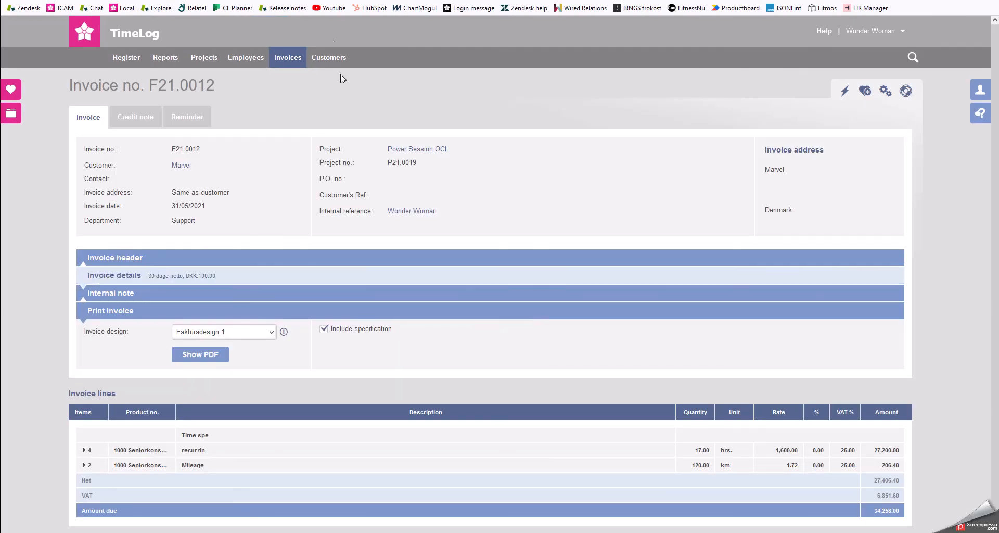
# Load the June 2021 vouchers debtor list showing Marvel at -27,406 and Company X at 47,360.
pyautogui.click(287, 58)
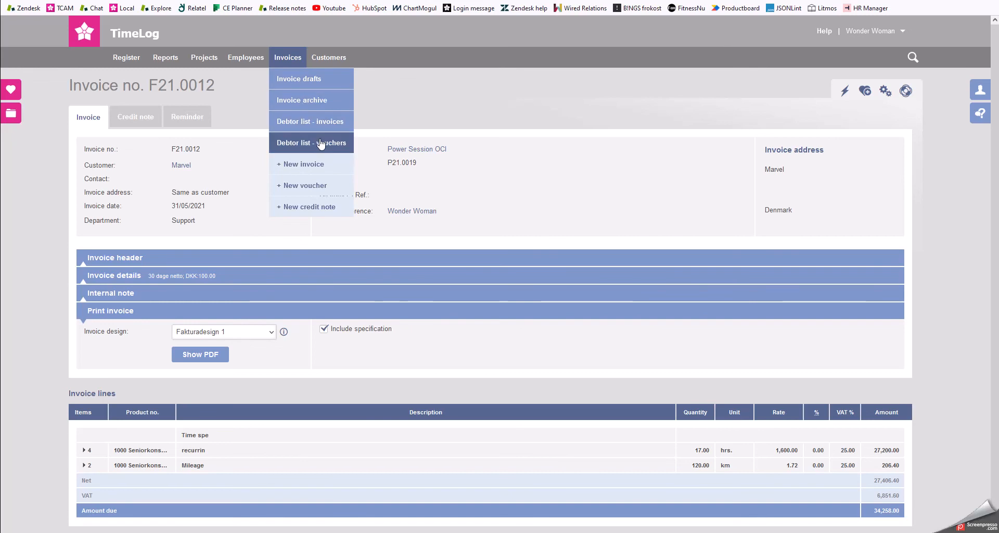
pyautogui.click(311, 142)
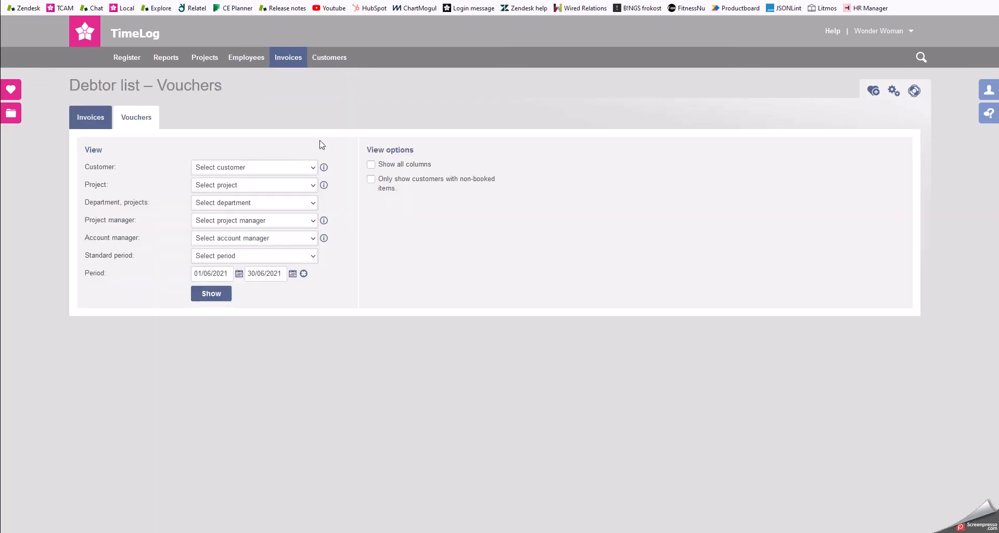
pyautogui.click(210, 293)
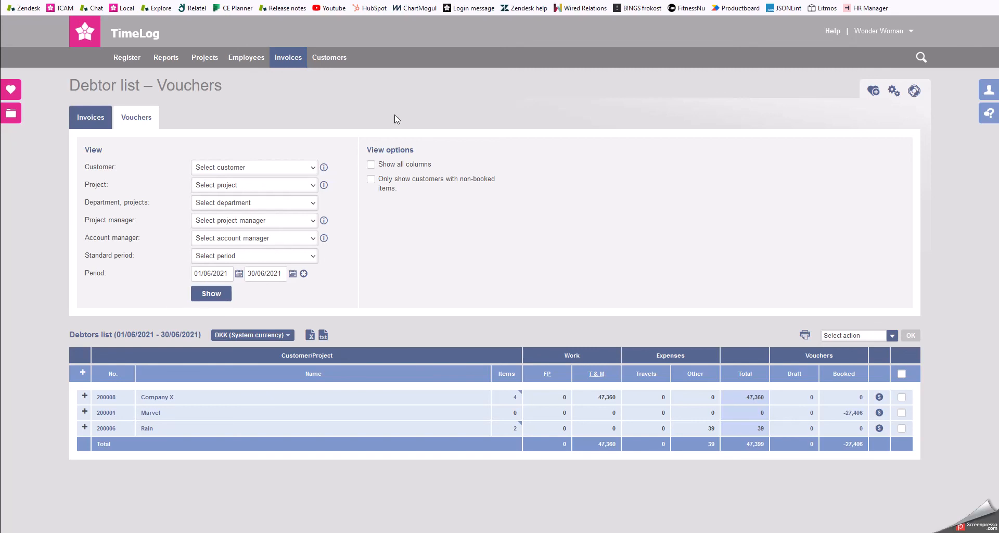
pyautogui.moveTo(401, 407)
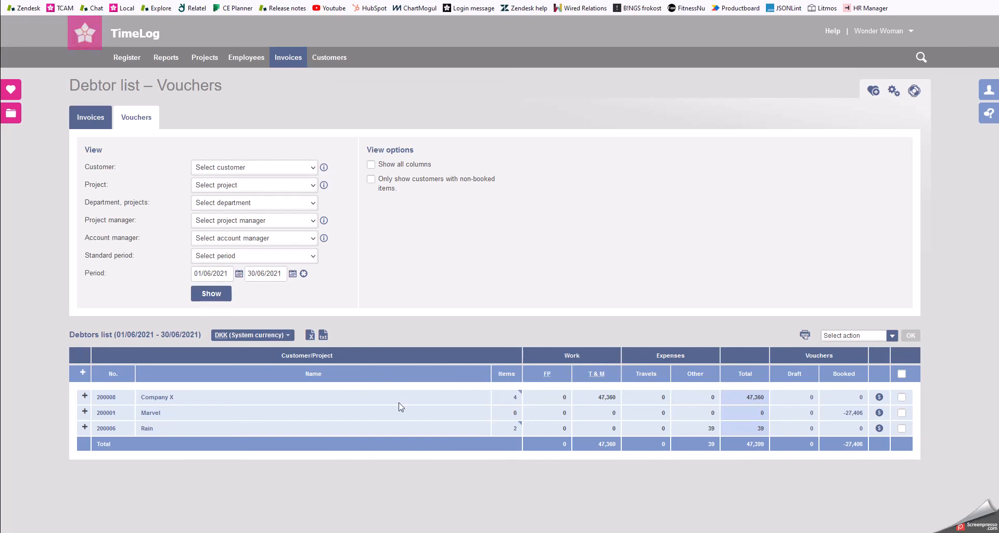